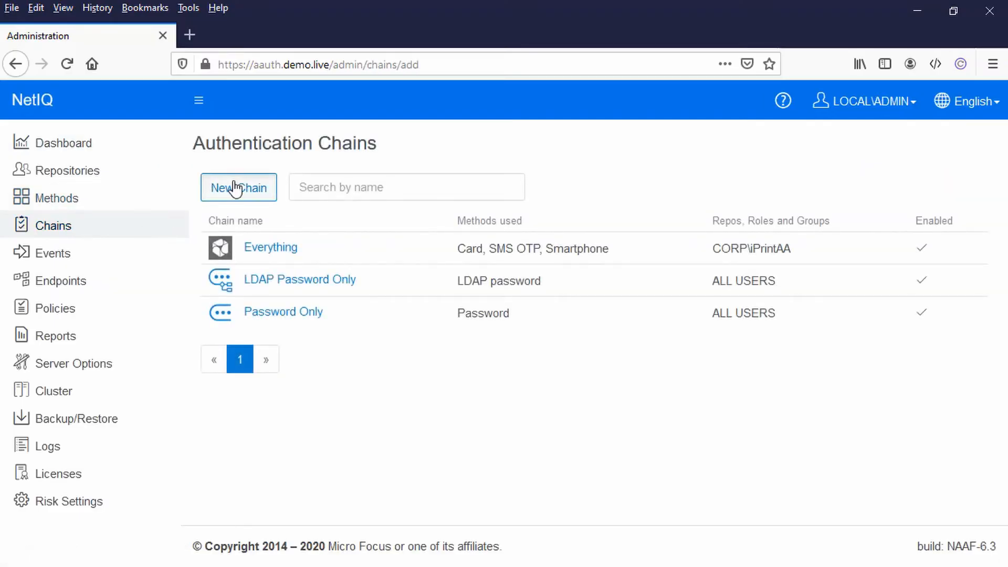
Create and save chain iPrintChain with Card and Smartphone methods for ALL USERS
click(238, 186)
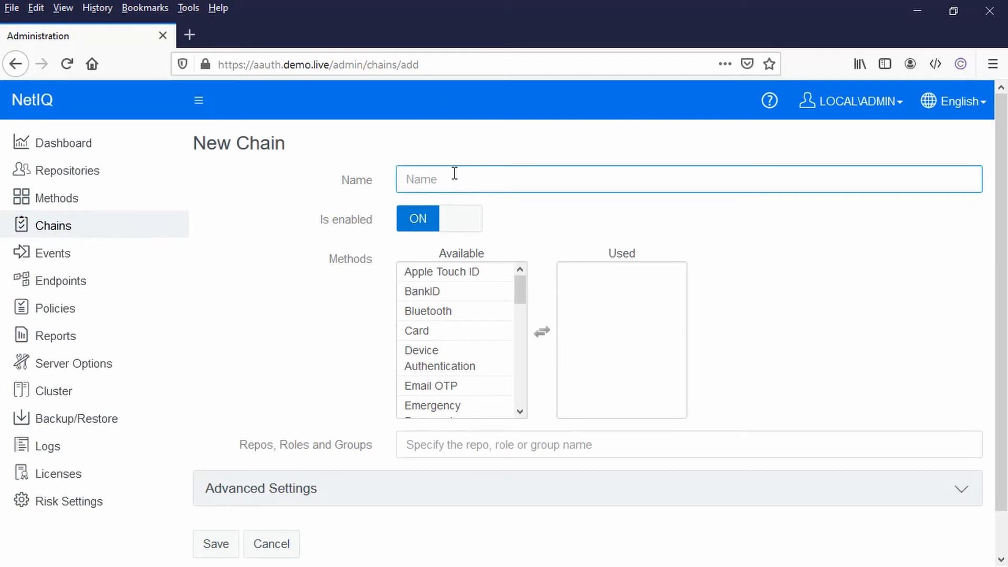
text(iP)
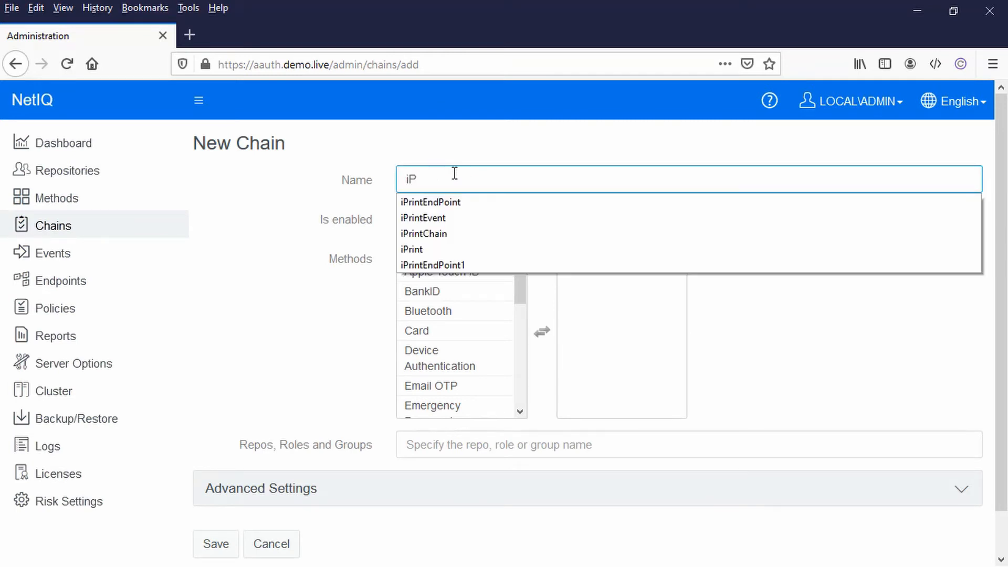
click(423, 233)
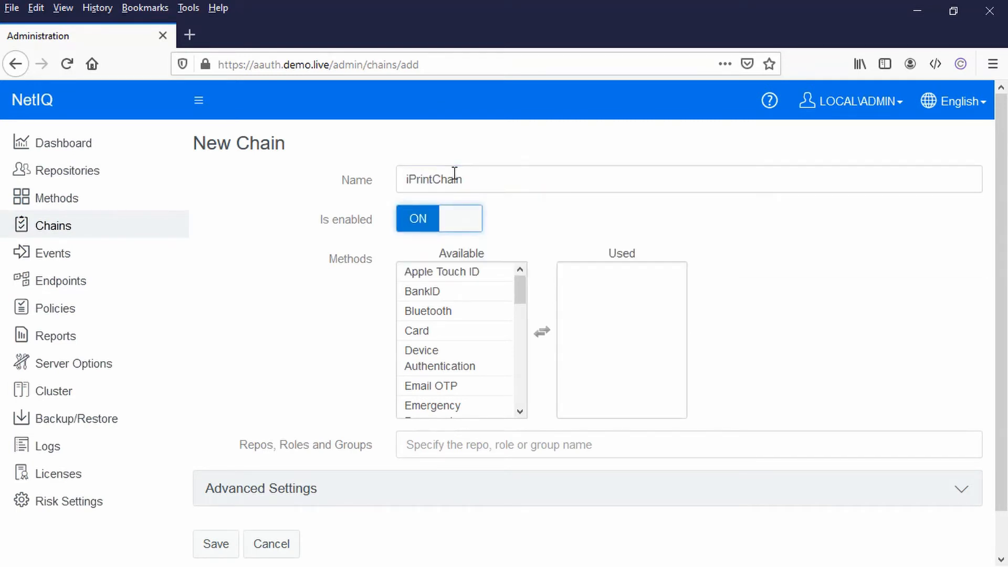
click(416, 330)
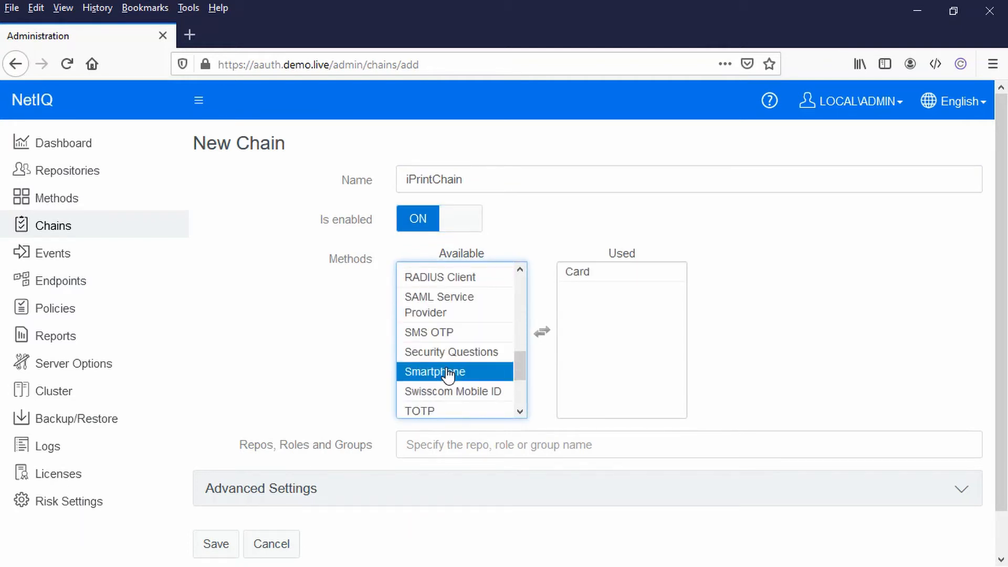
double_click(434, 371)
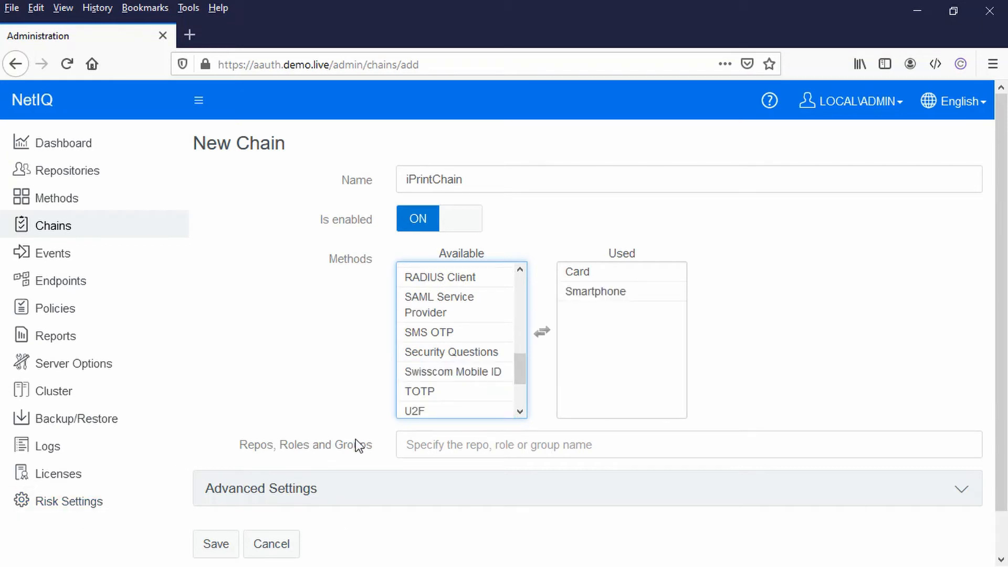
text(aLL USERS)
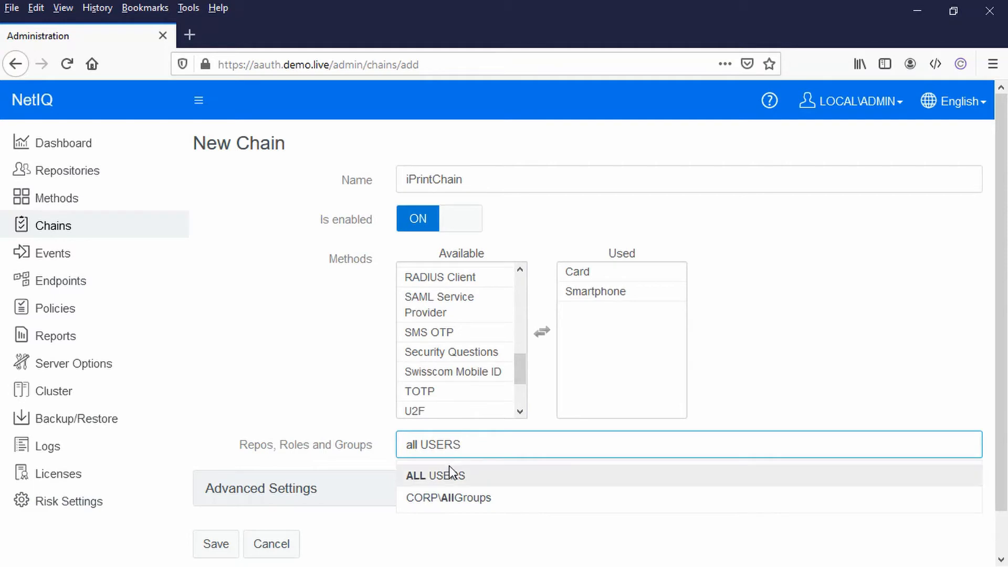
click(435, 474)
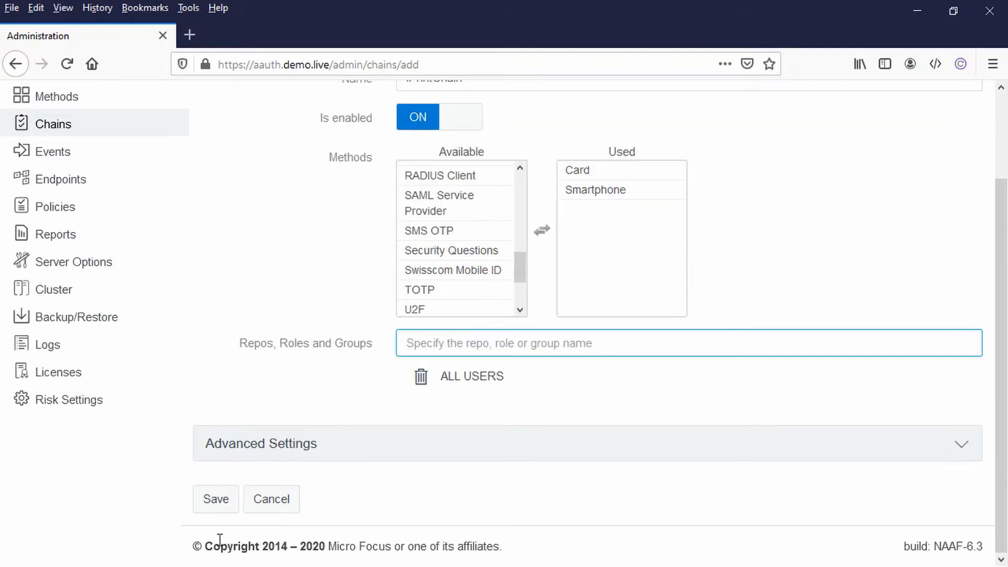
click(215, 499)
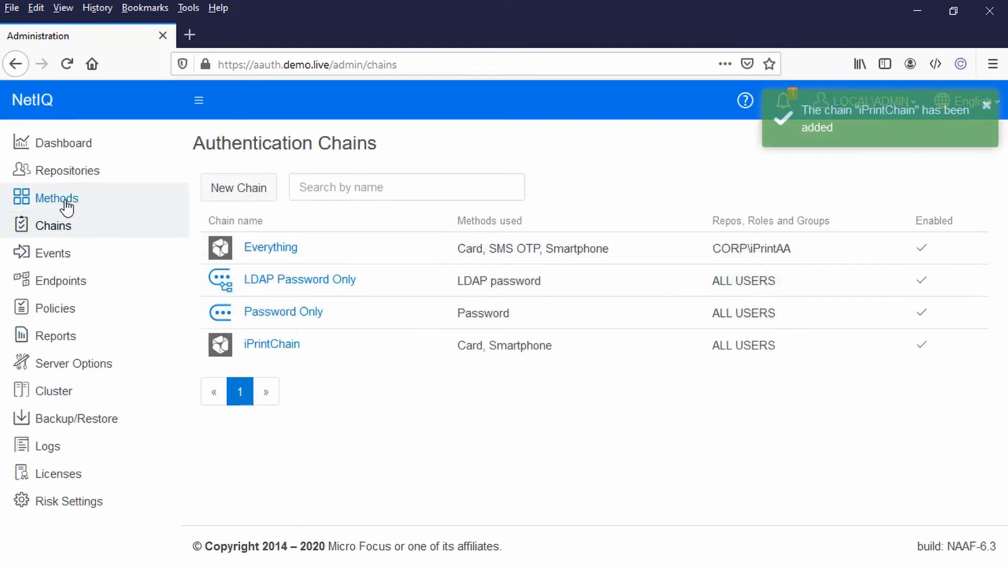
mouse_move(53, 252)
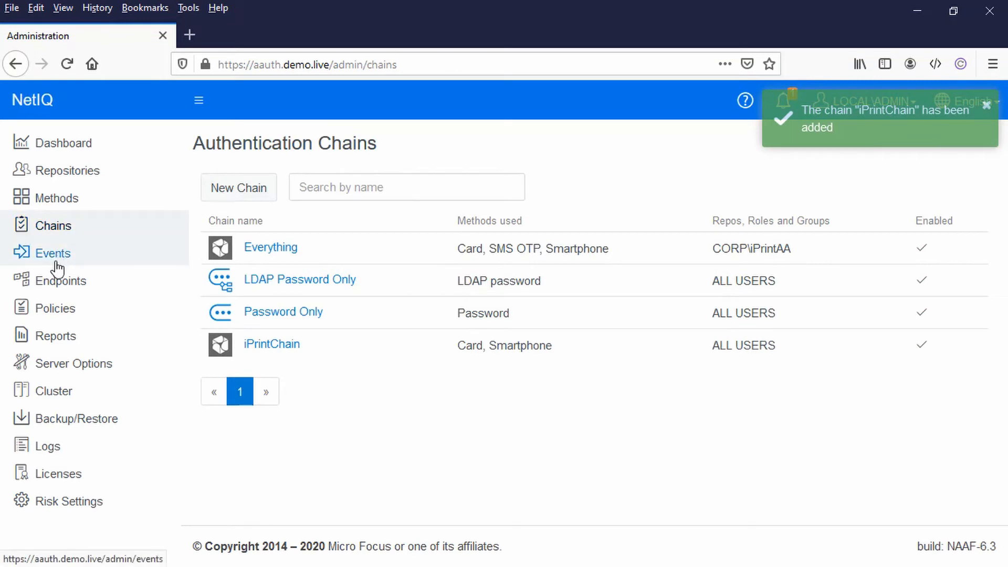
Create and save event iPrintEvent with iPrintChain as its used chain
click(53, 253)
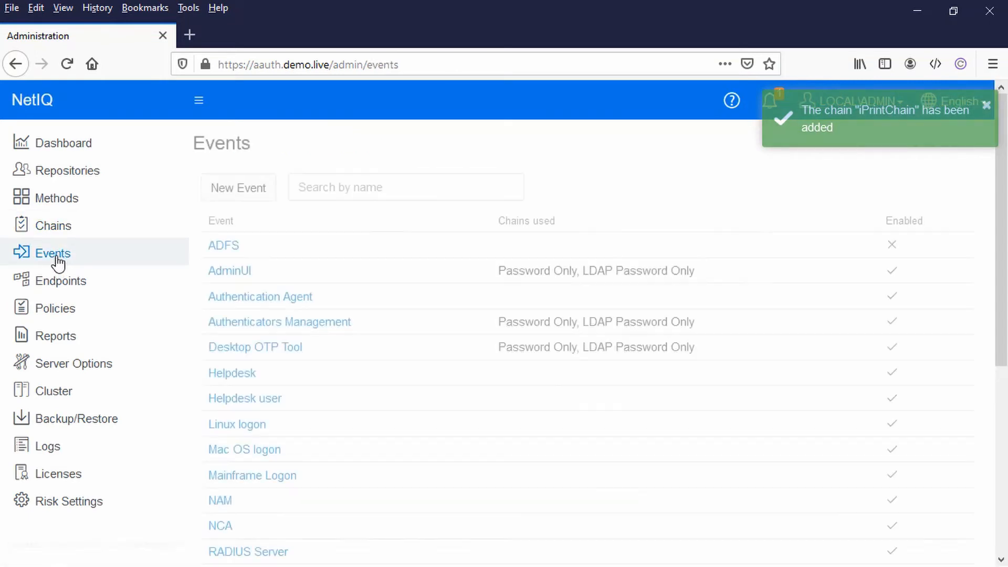
click(237, 188)
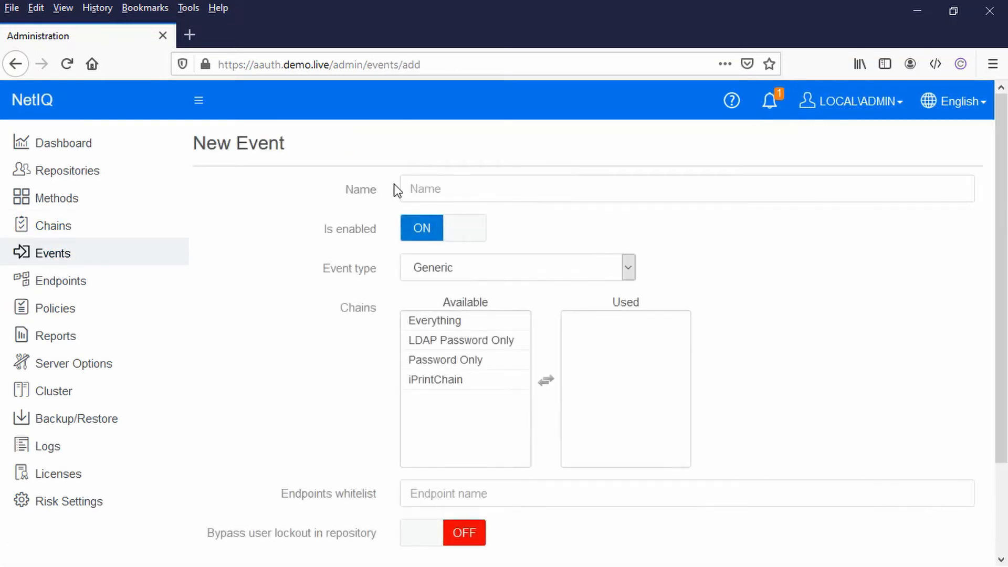
text(i)
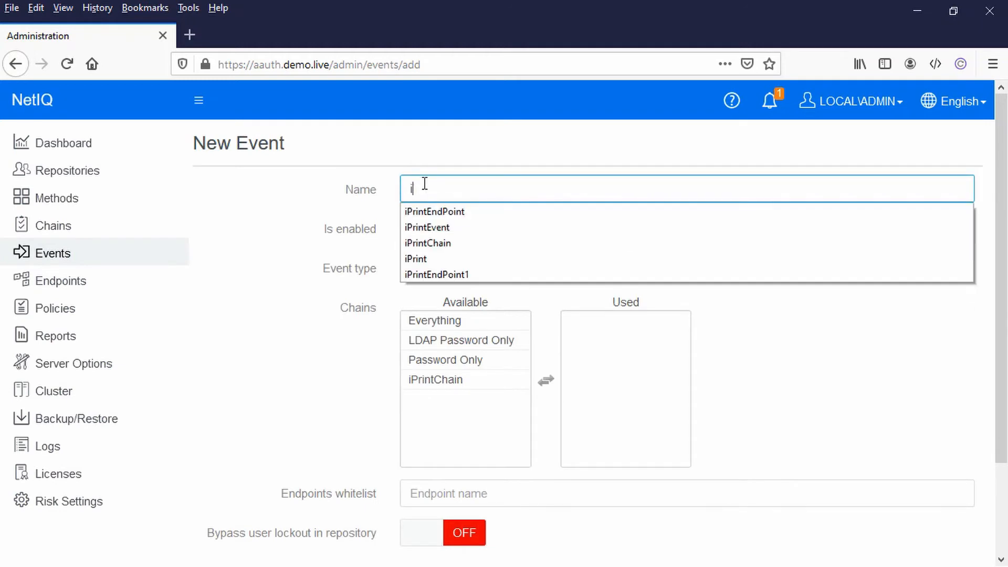
text(Prin)
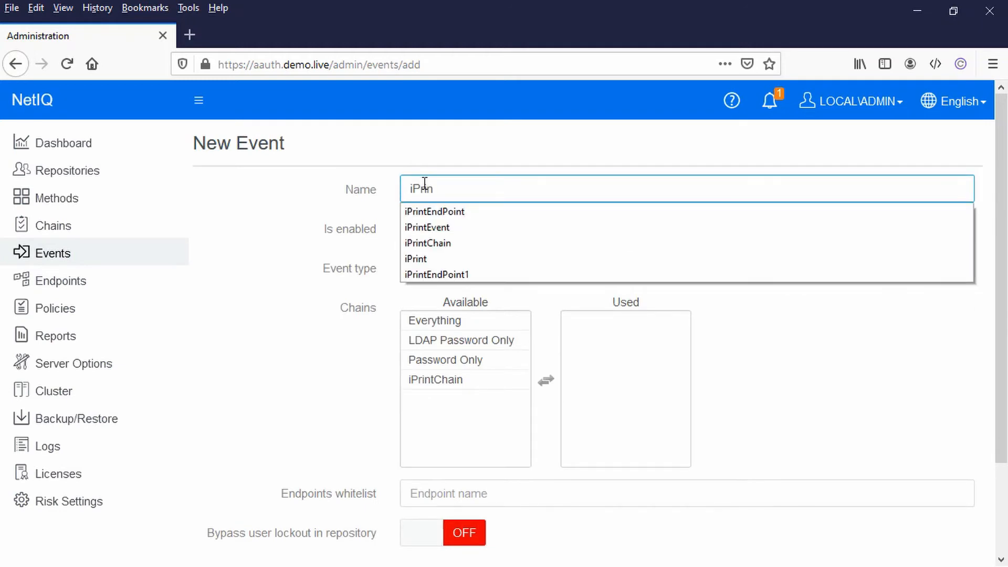
click(427, 227)
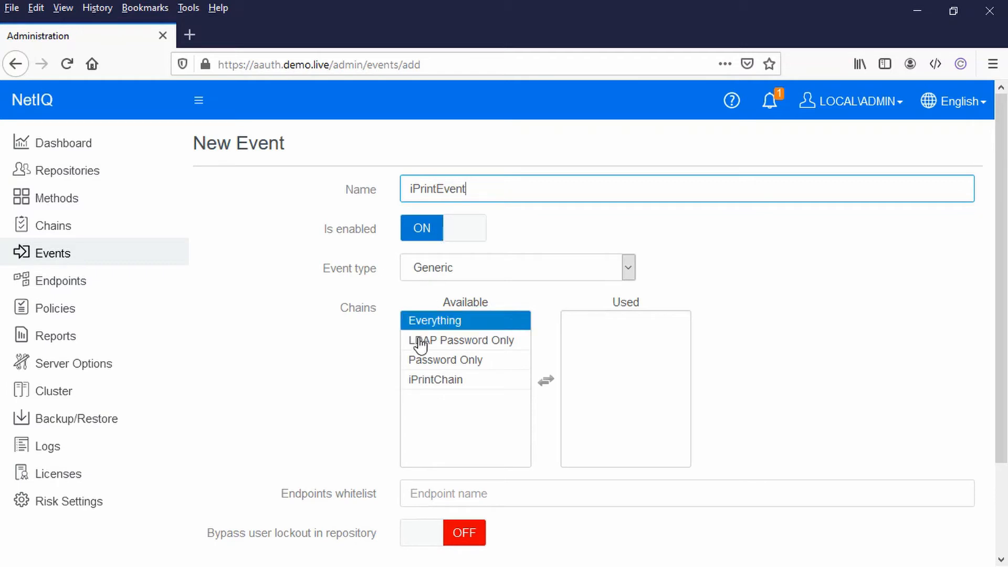
click(435, 379)
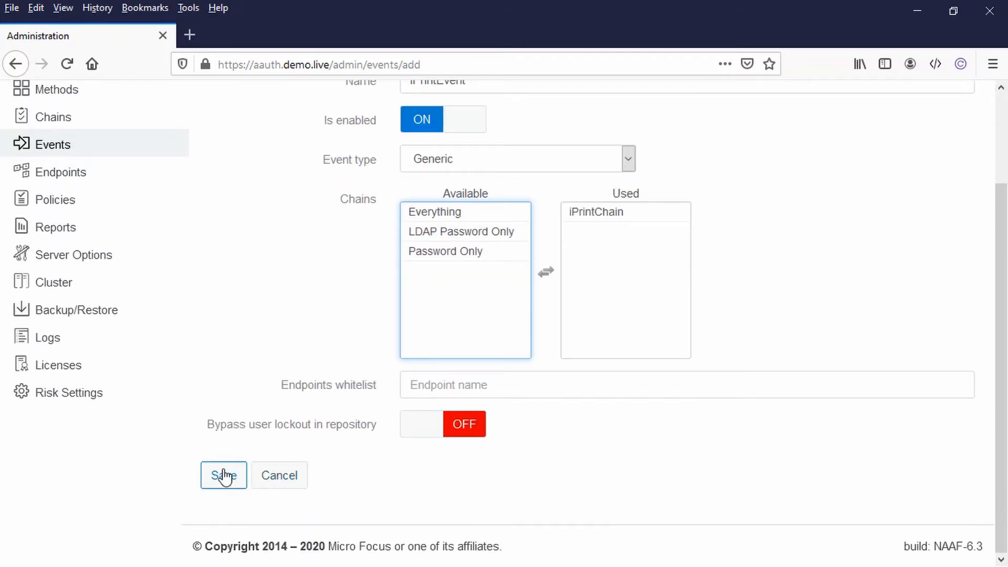
click(223, 475)
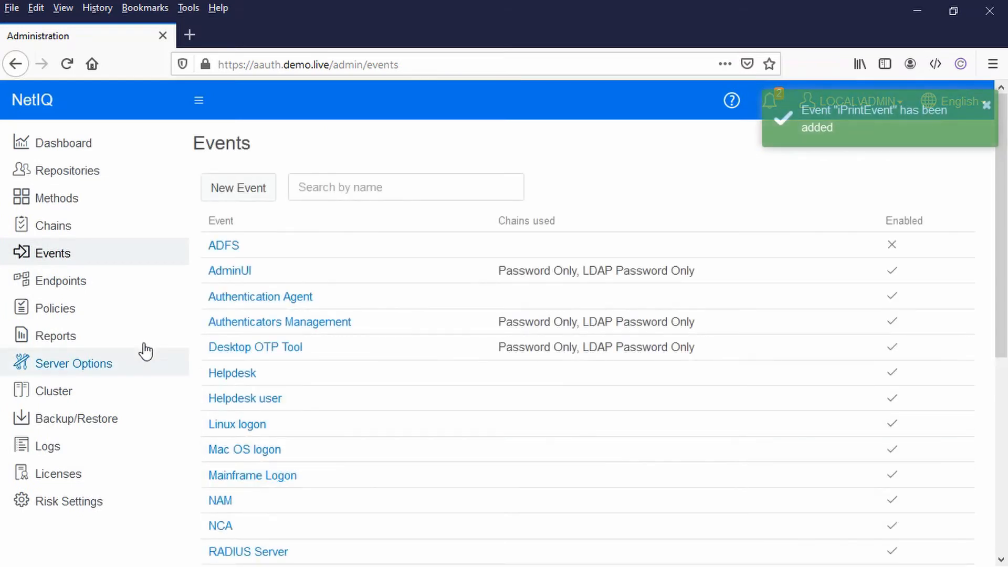
mouse_move(60, 281)
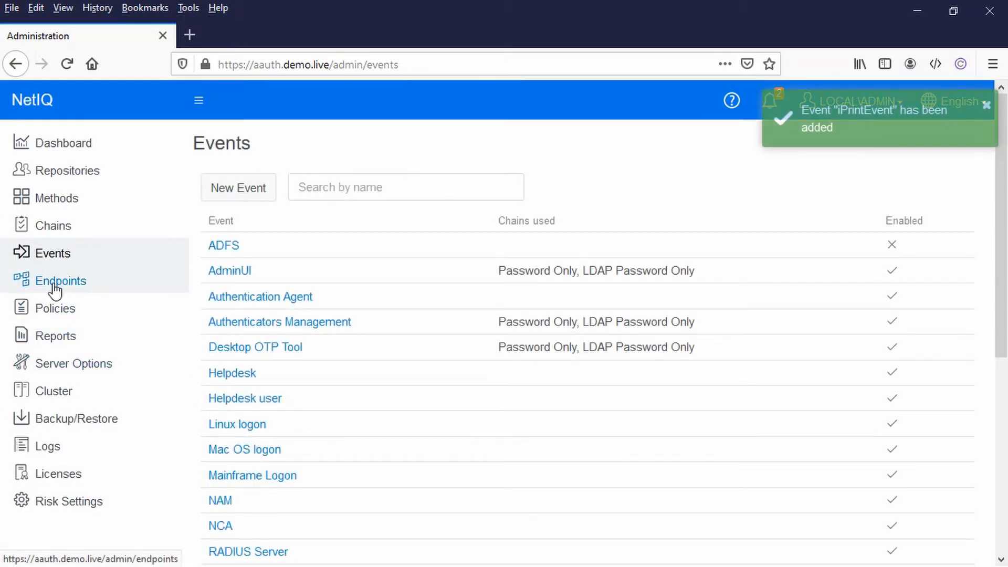
Create endpoint iPrintEndPoint with Is enabled and Is trusted switched on
click(60, 280)
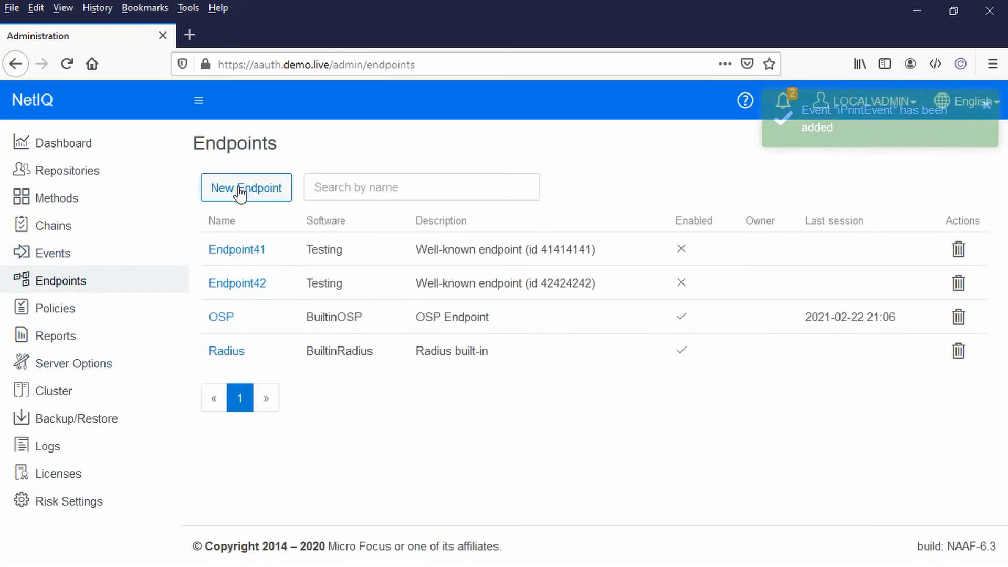
click(245, 188)
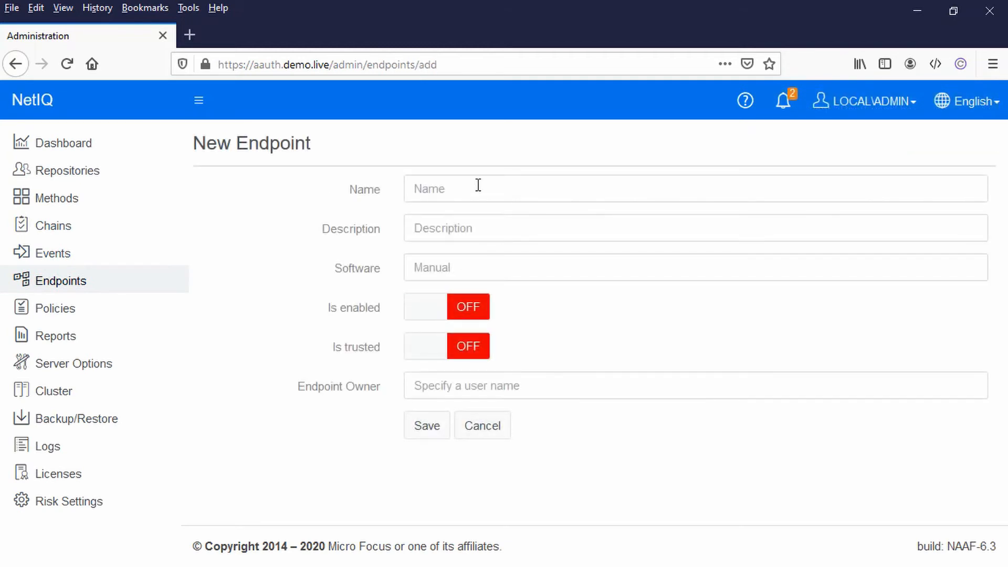
click(642, 189)
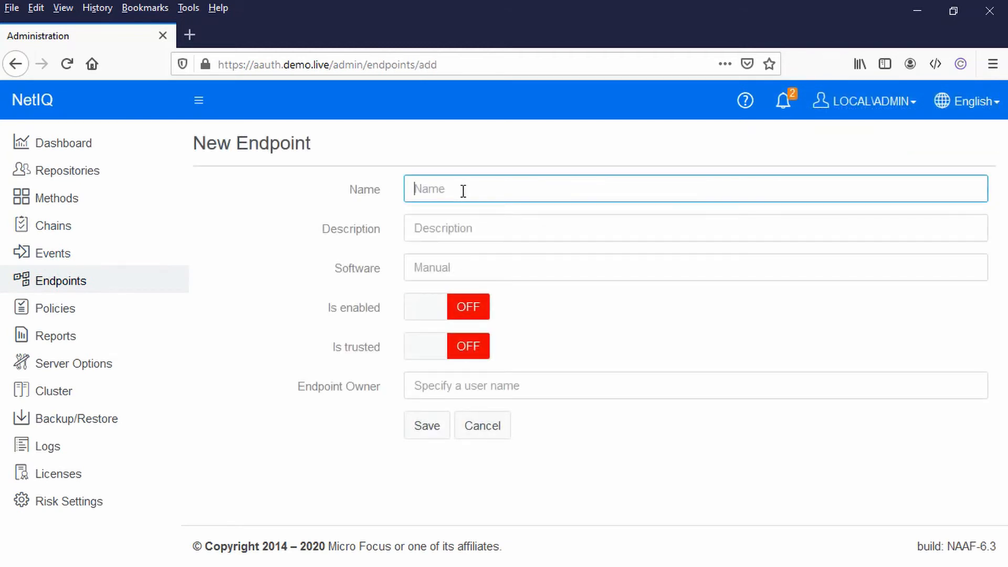
text(Ip)
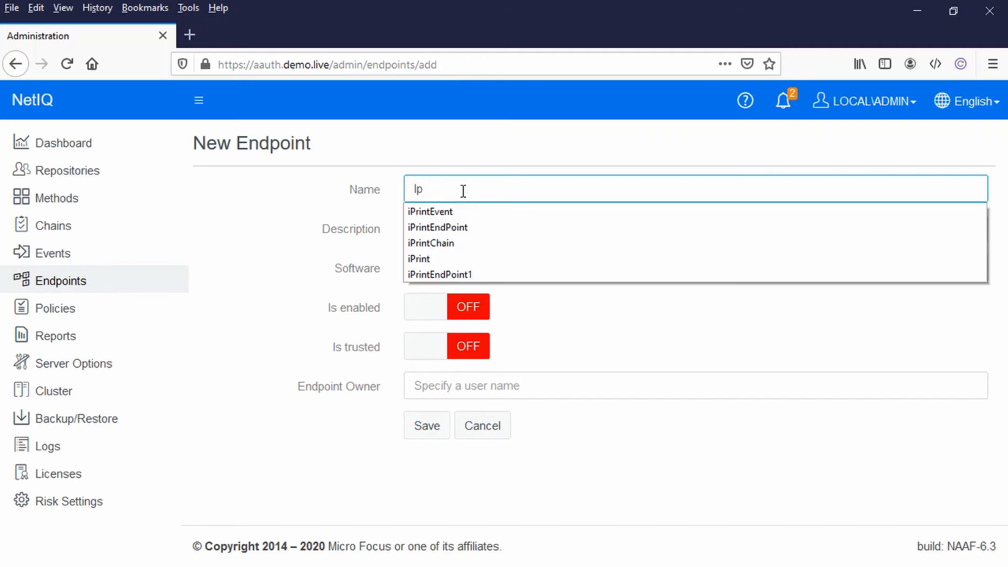
click(438, 227)
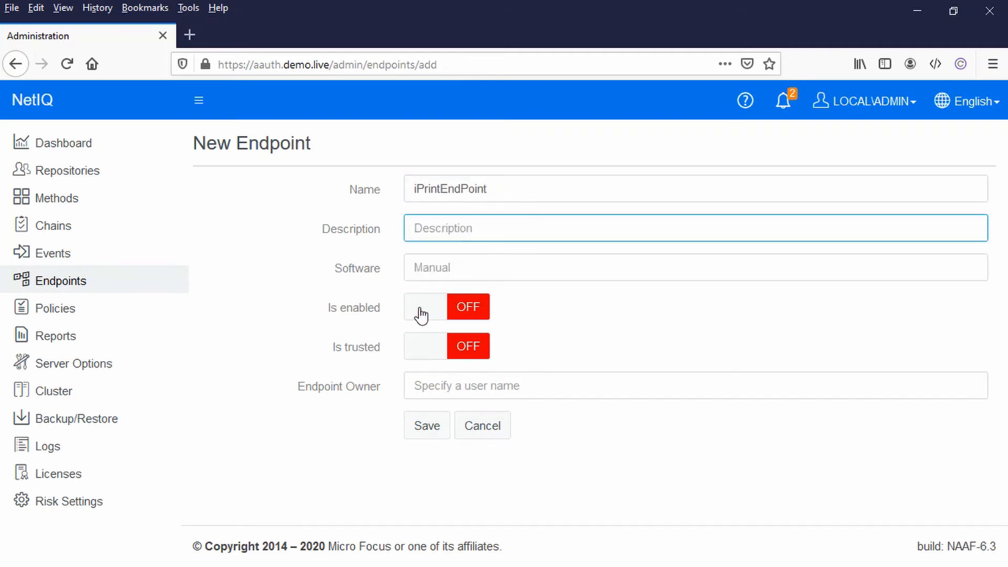
click(424, 306)
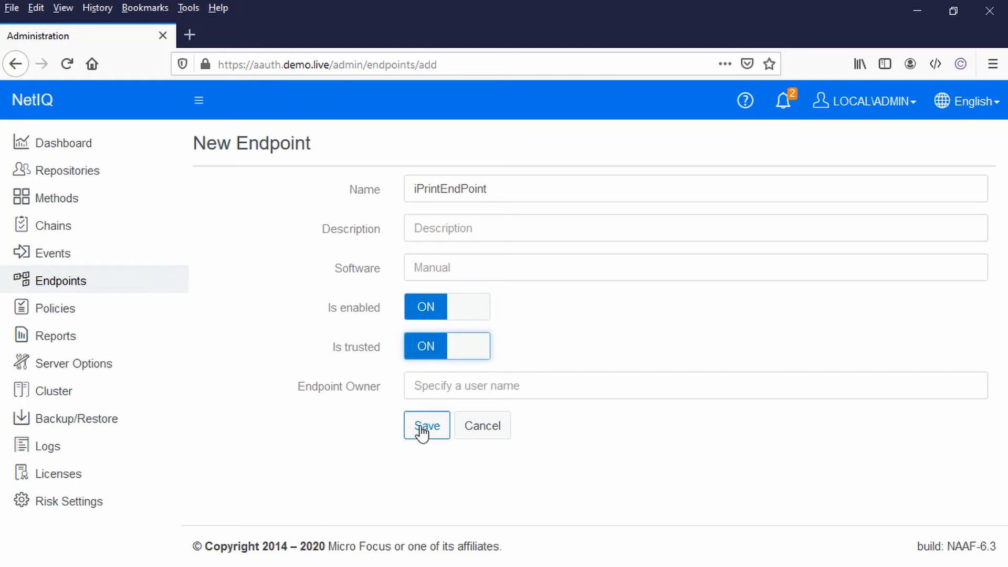
click(426, 425)
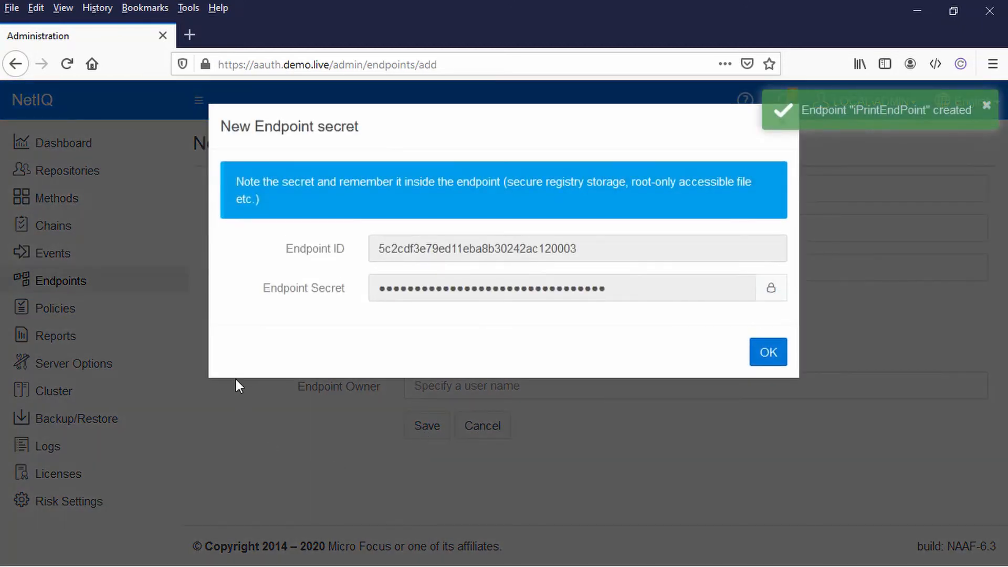
mouse_move(953, 12)
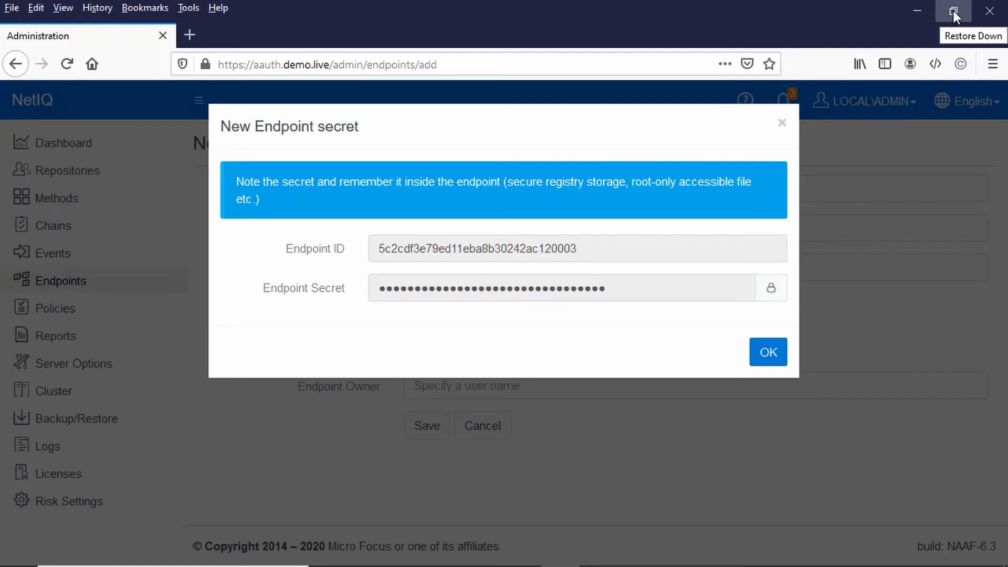
Shrink the browser beside Notepad and paste the endpoint ID into the note
click(953, 12)
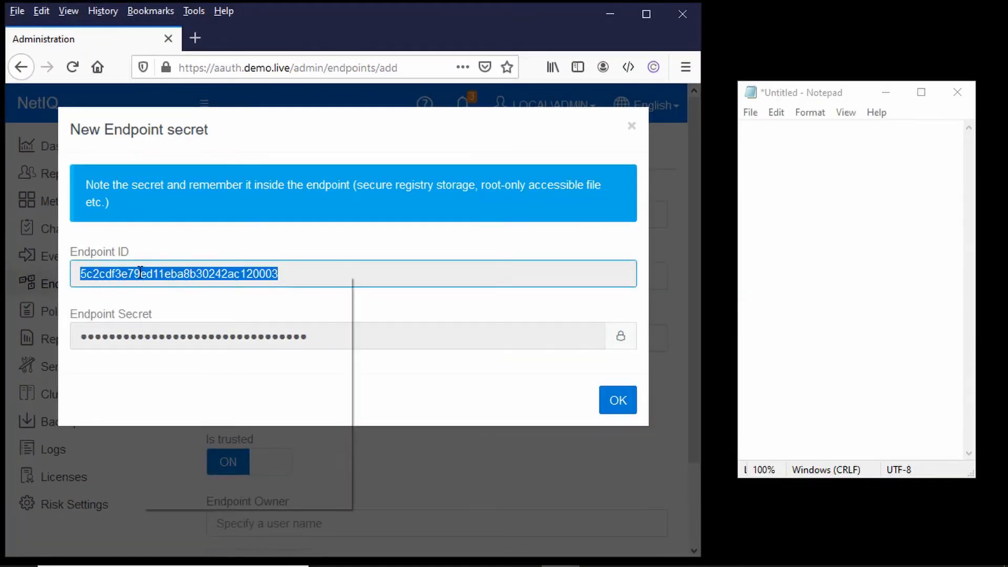
mouse_move(896, 359)
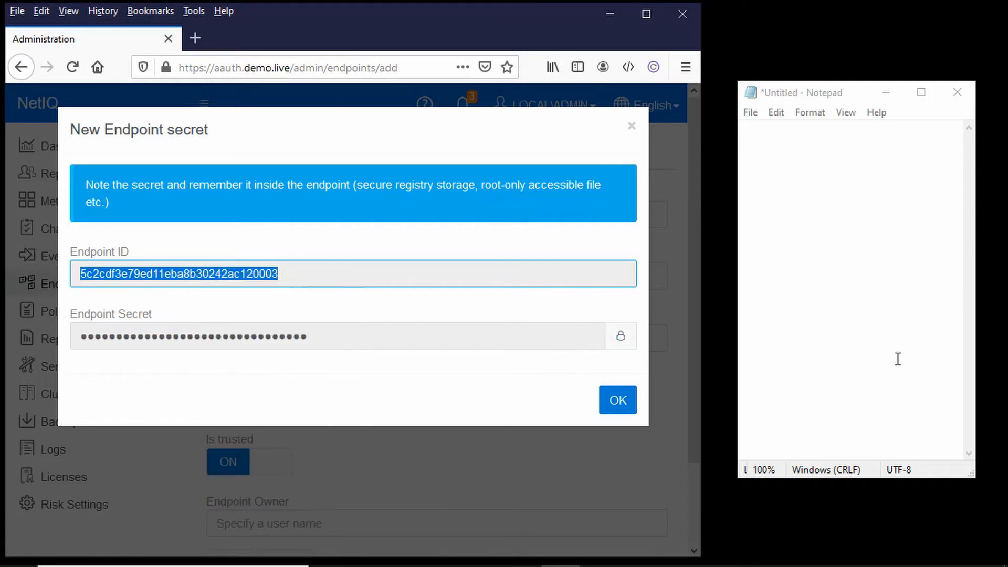
right_click(800, 149)
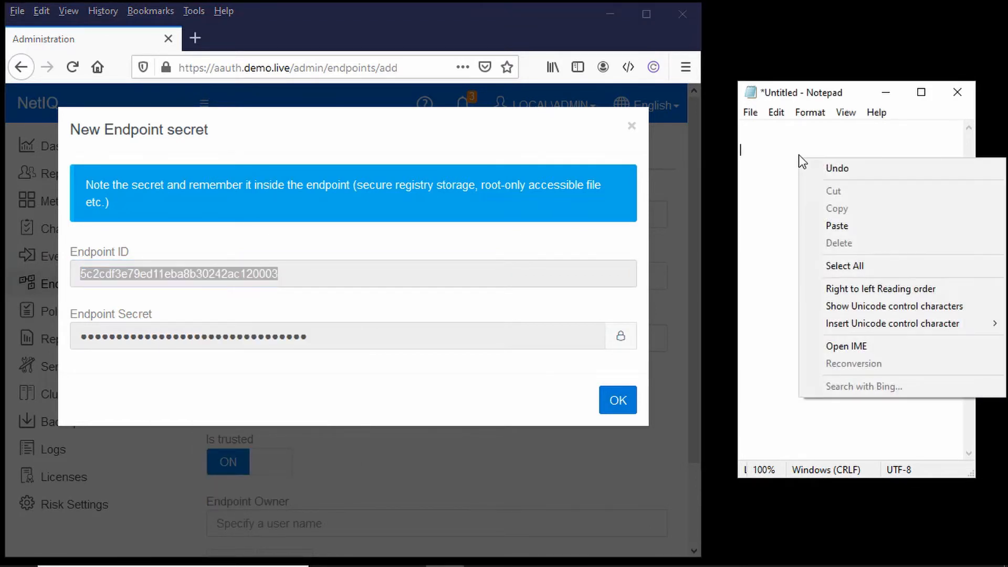
click(837, 226)
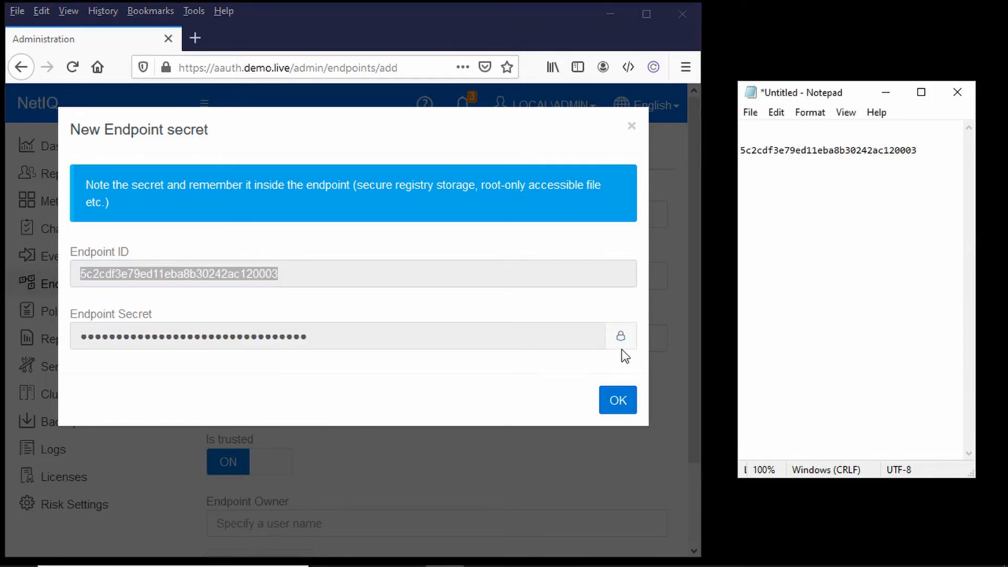
Reveal the endpoint secret, add it to the note, and dismiss the secret notice
click(619, 335)
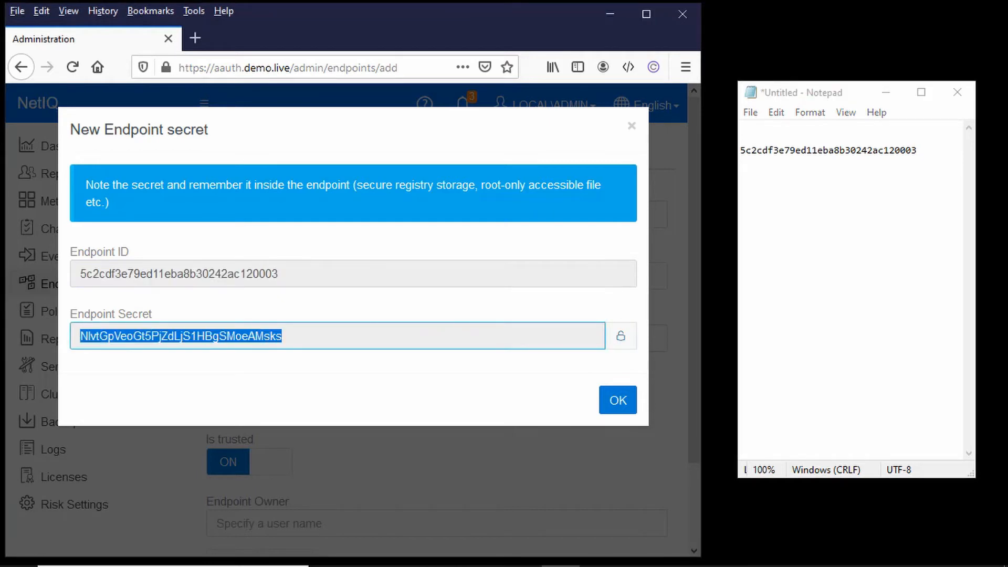
right_click(180, 335)
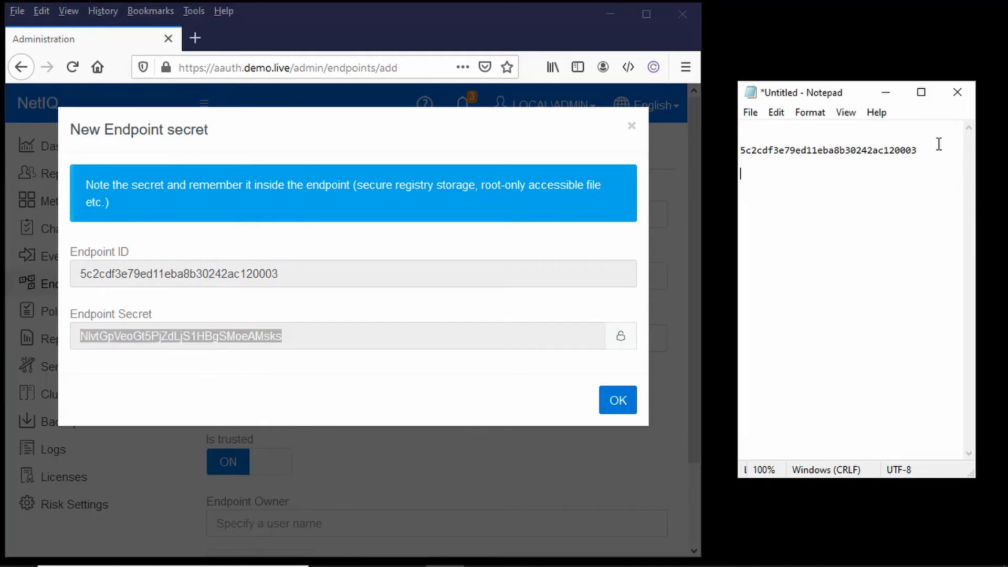
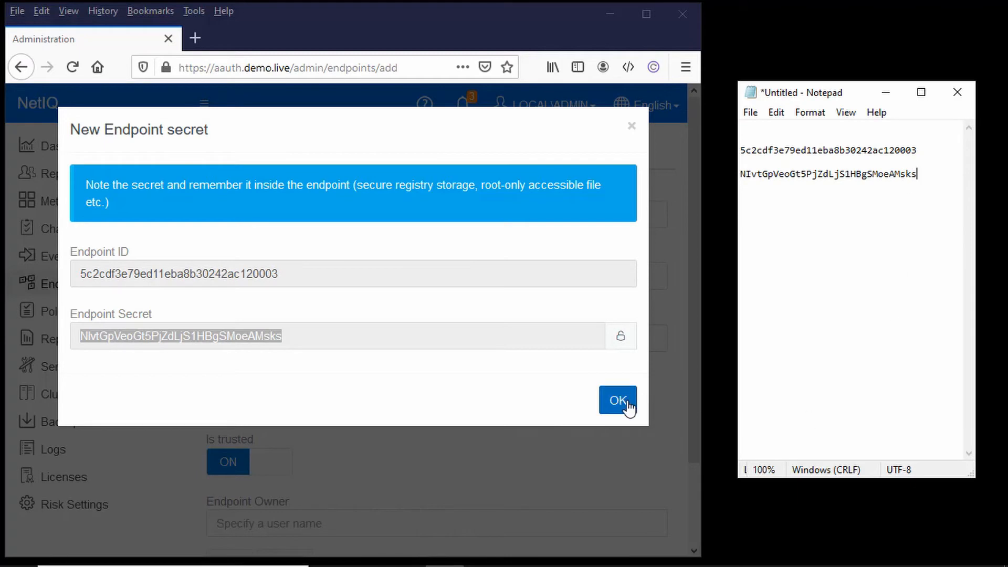
click(616, 399)
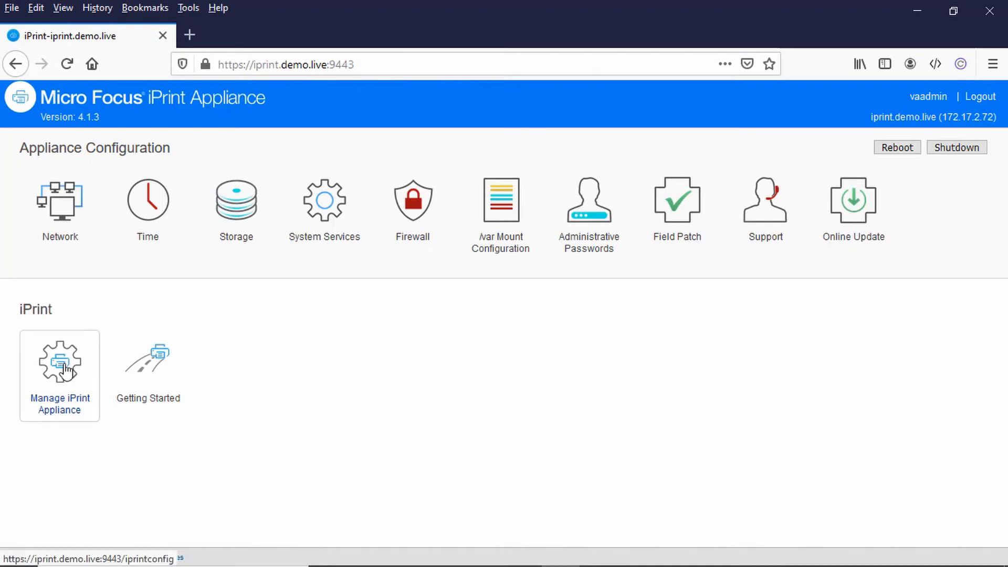
Enable Advanced Authentication in iPrint Appliance with server address aauth.demo.live
click(59, 363)
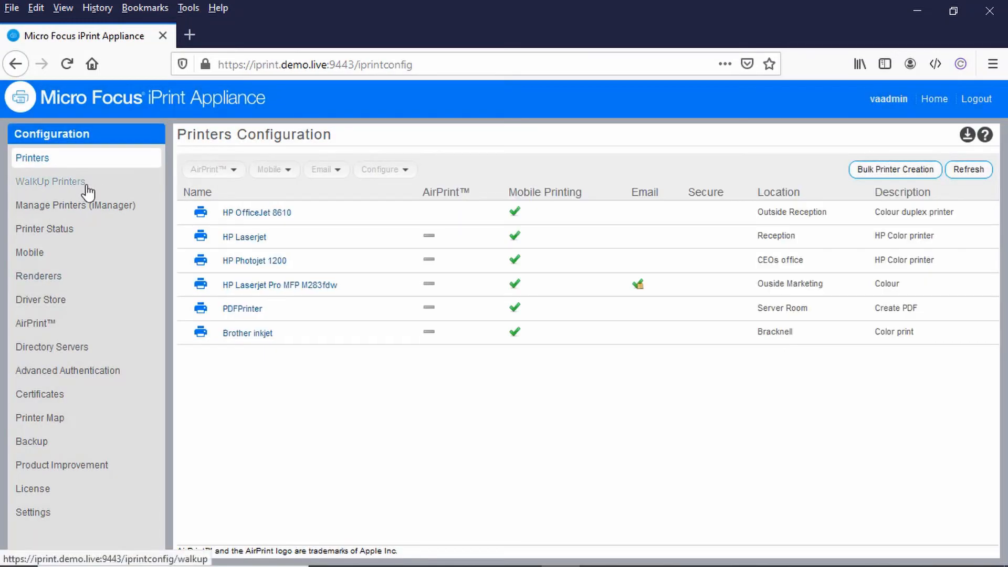
mouse_move(50, 378)
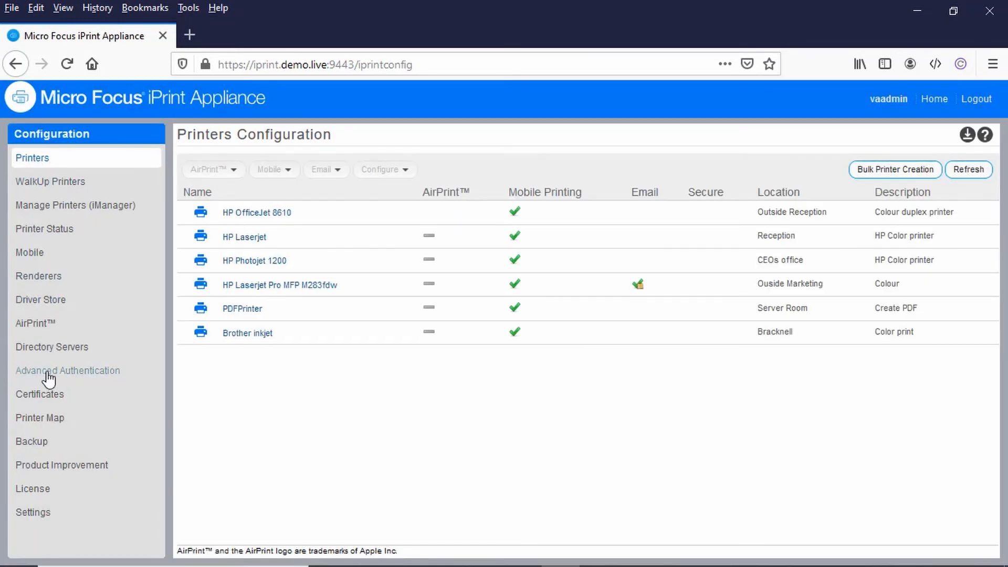
mouse_move(90, 378)
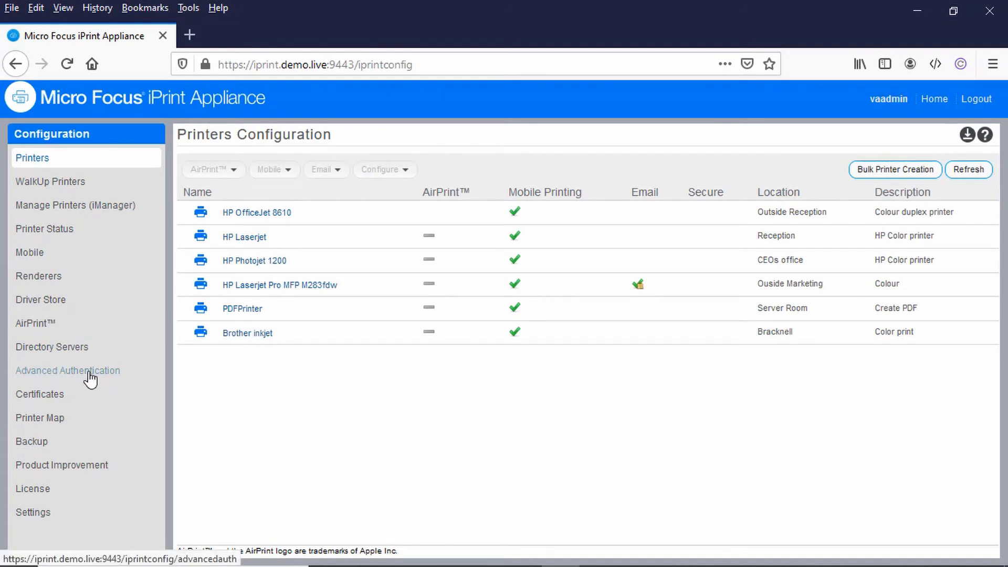
click(68, 370)
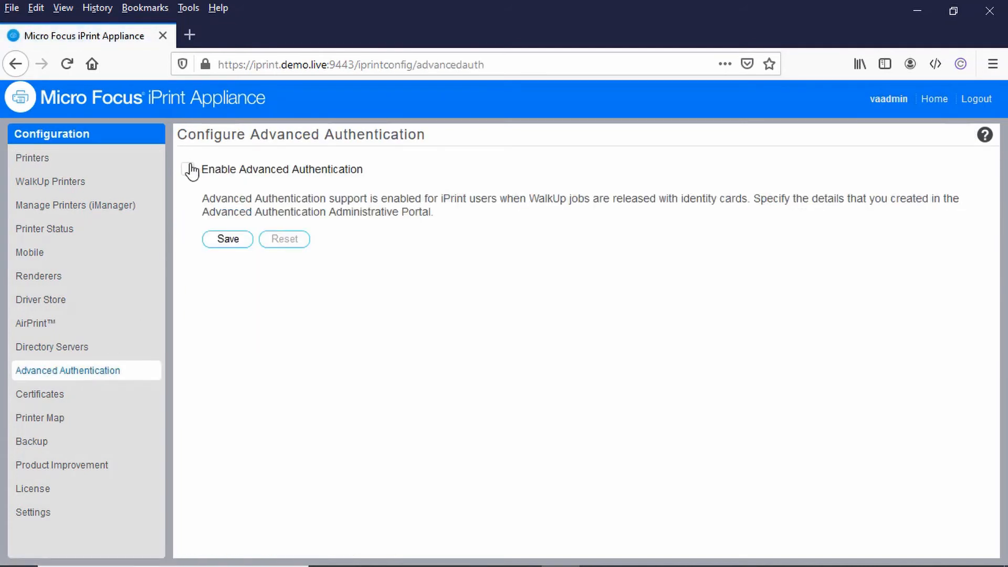
click(187, 169)
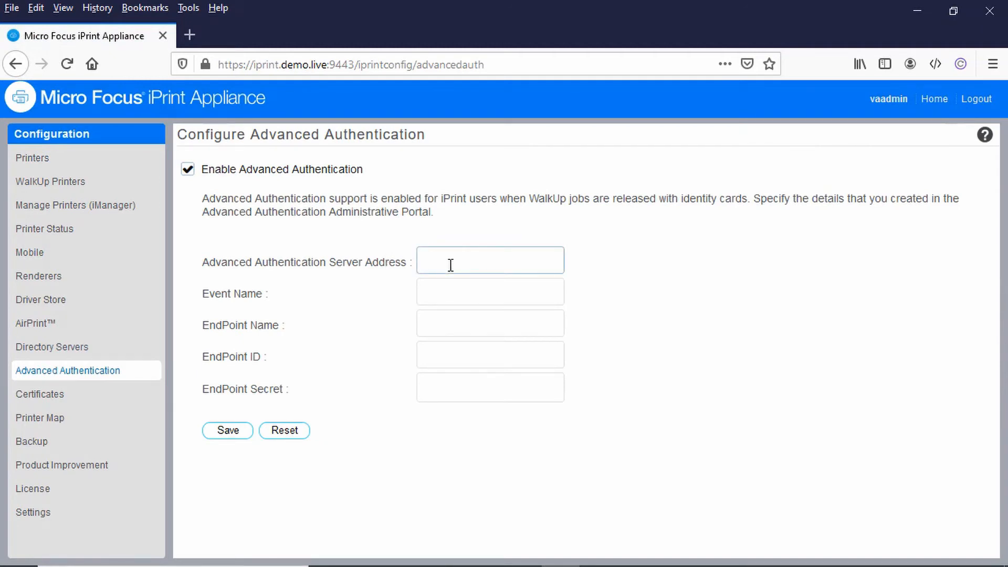
text(aauth)
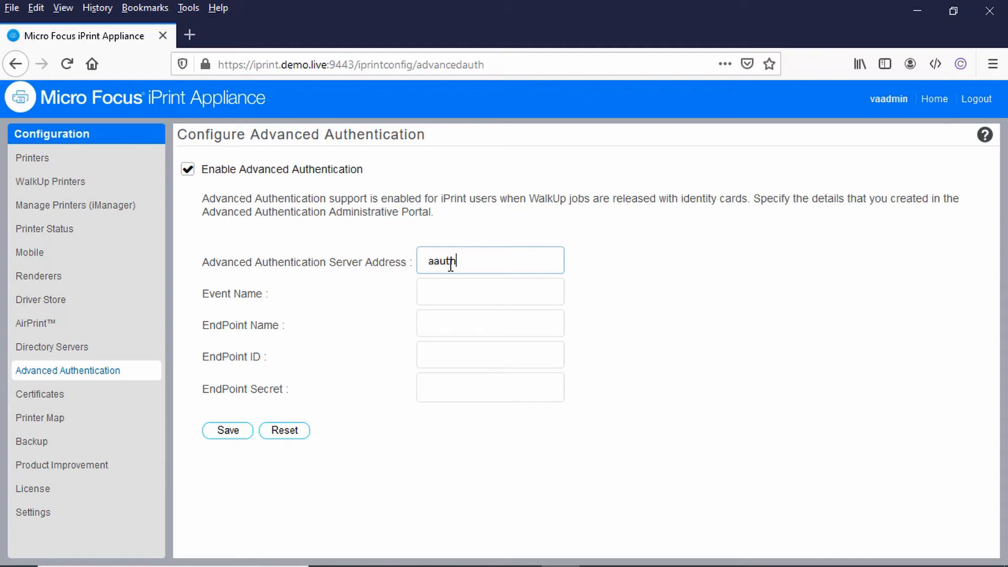
text(.demo.l)
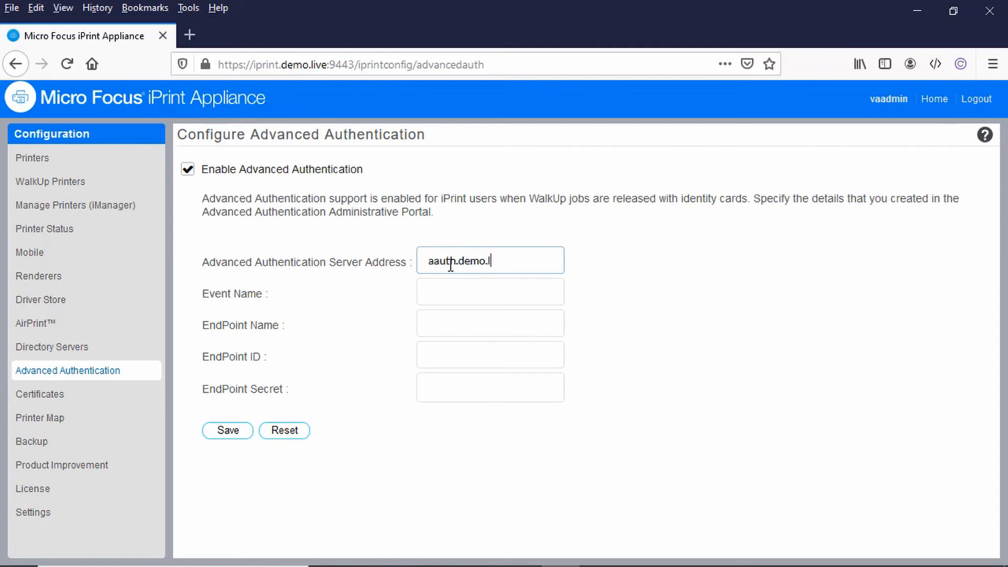
text(ive)
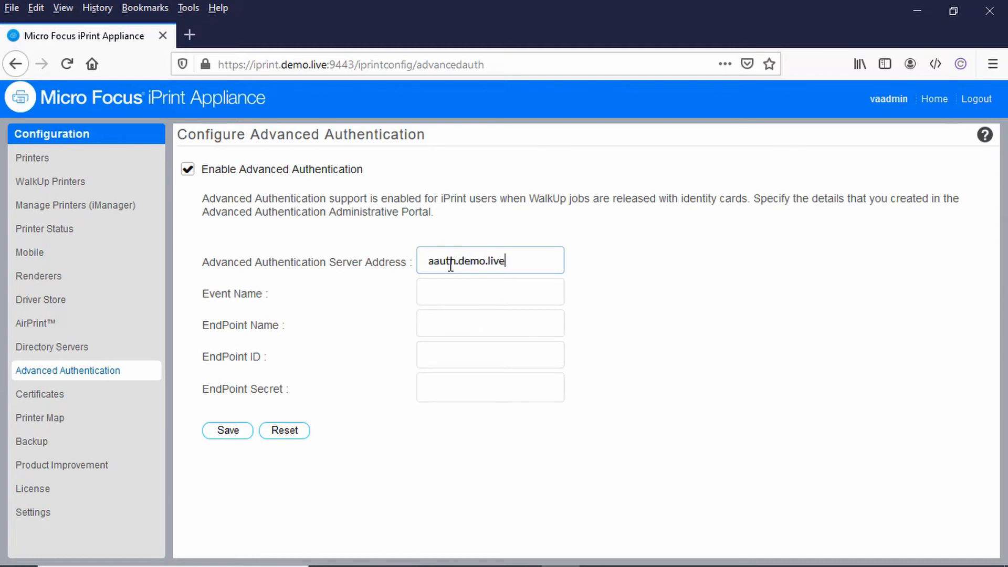
Enter event name iPrintEvent and endpoint name iPrintEndPoint
click(490, 292)
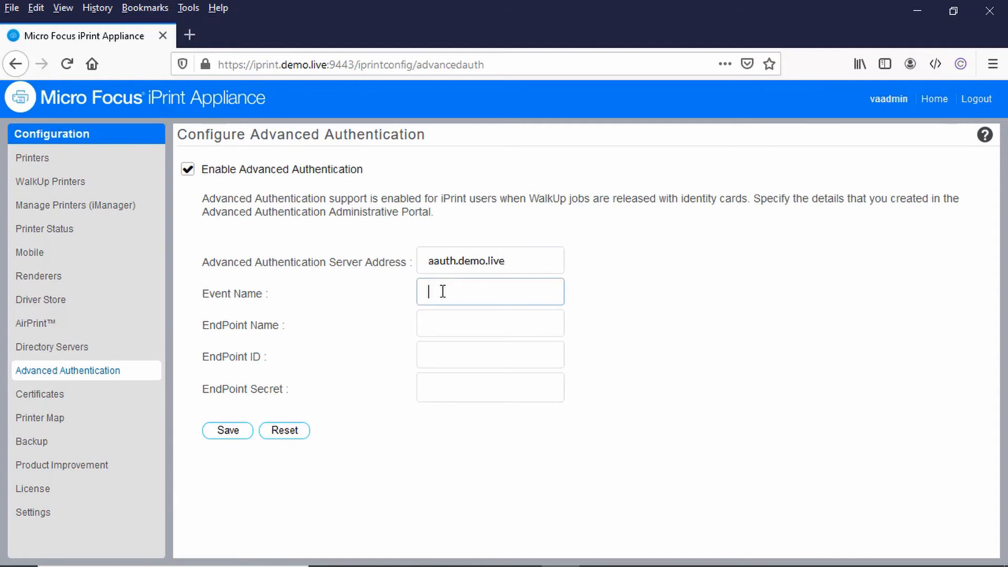
text(iPrintEvent)
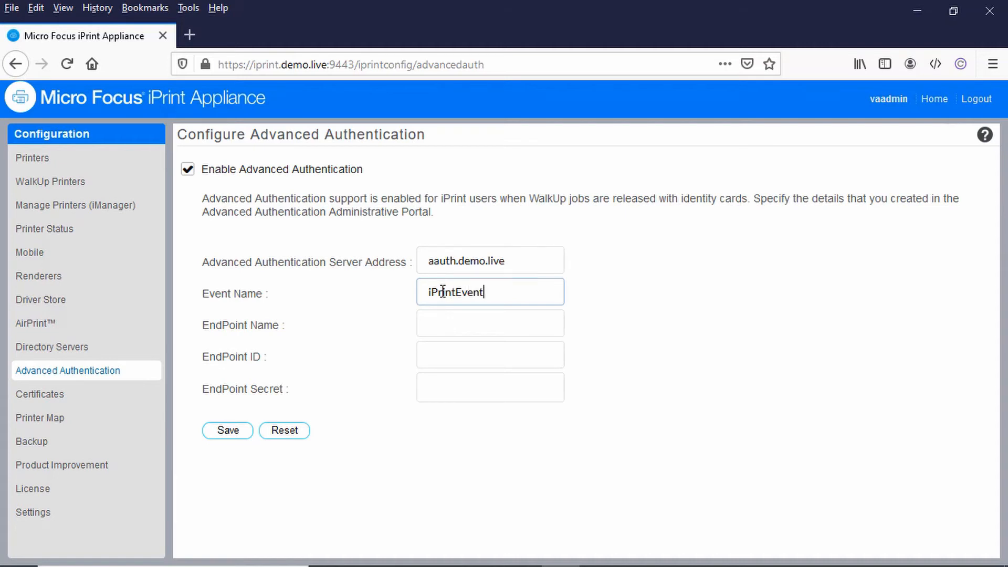
click(490, 322)
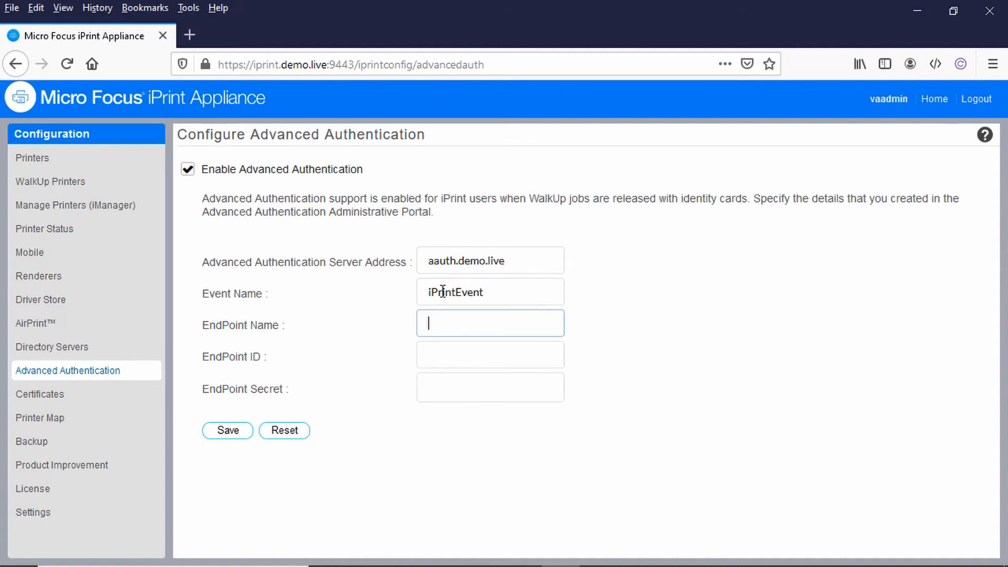
text(iPrintE)
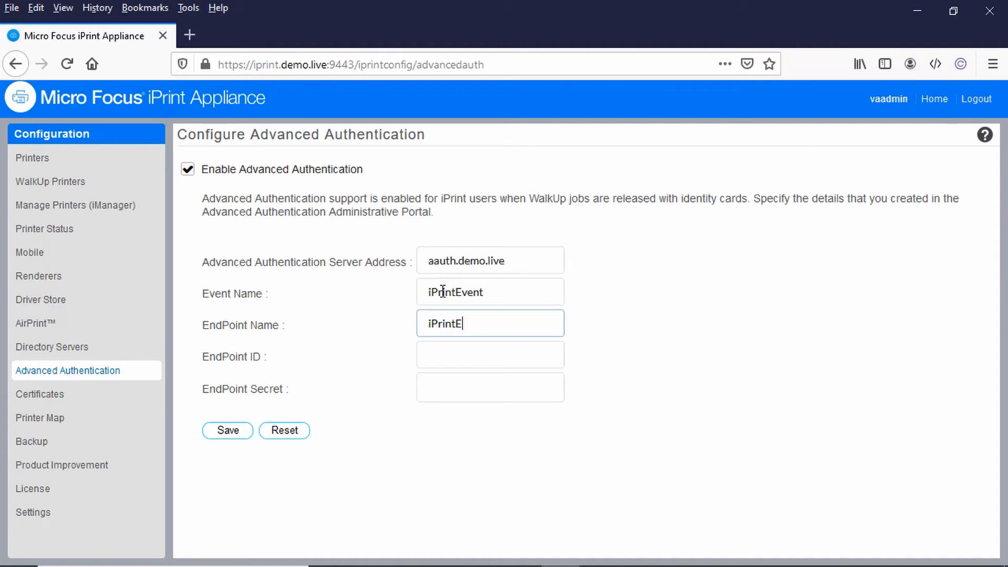
text(ndPoint)
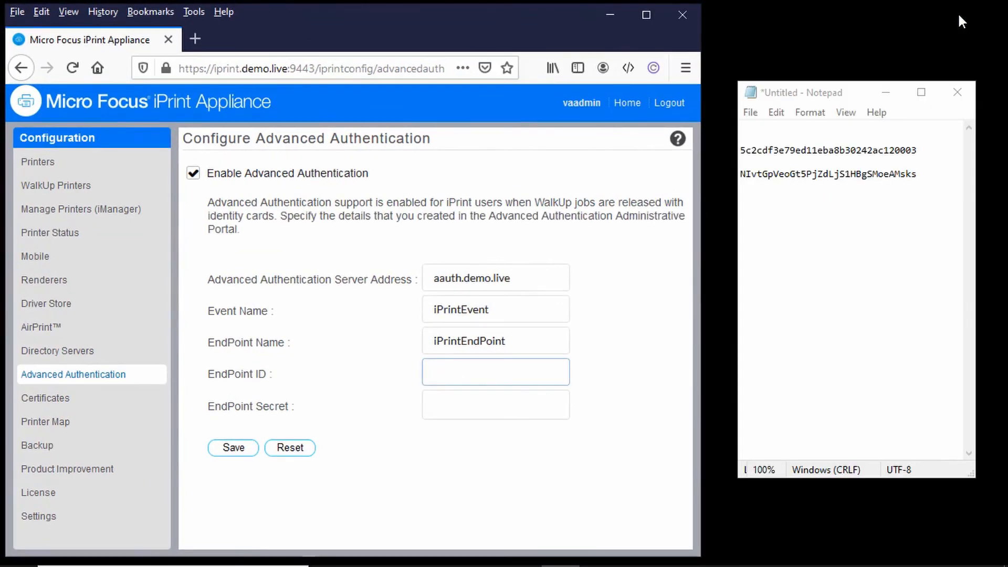
Fill in endpoint ID 11eba8b30242ac120003 and the saved secret, then save the settings
triple_click(828, 149)
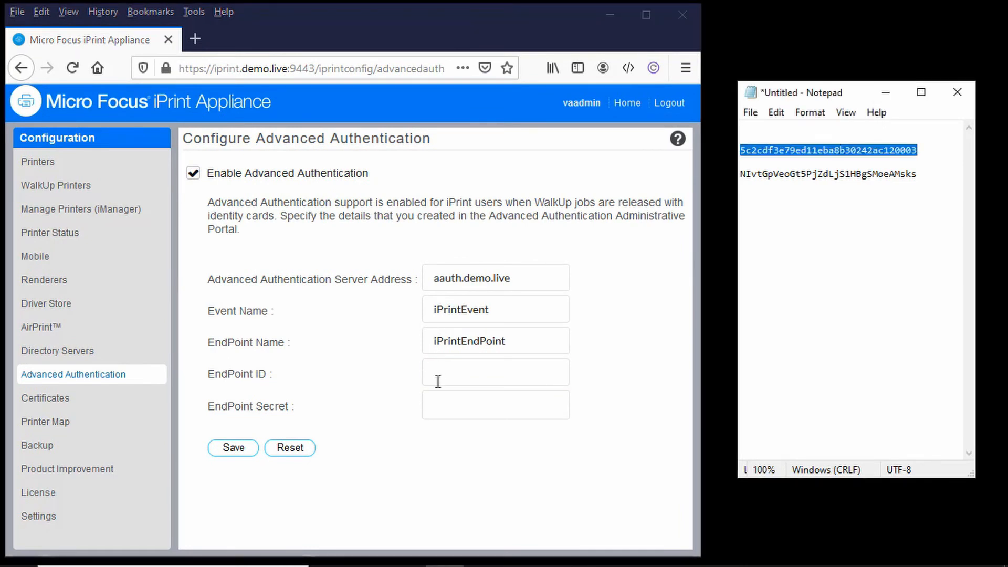
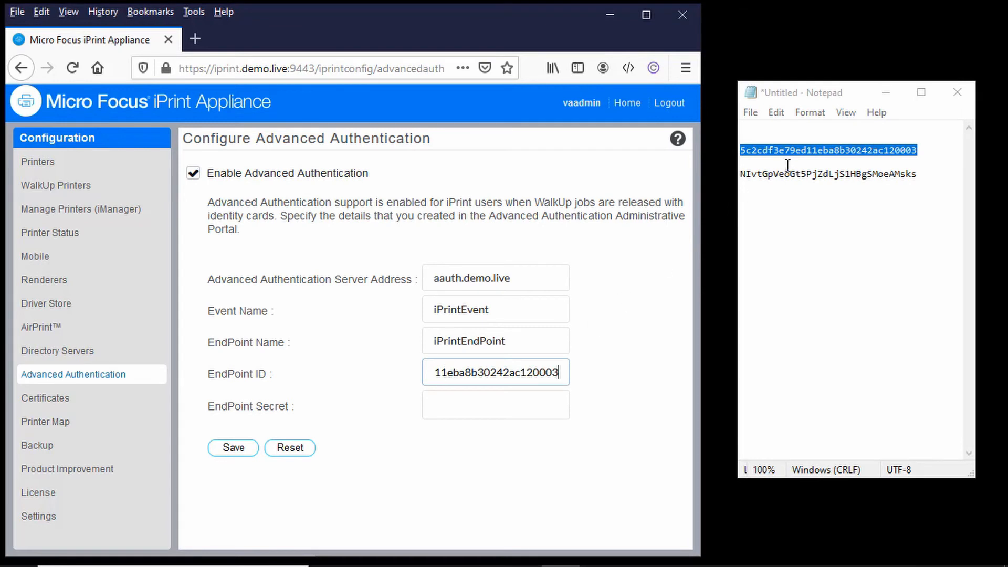
double_click(828, 174)
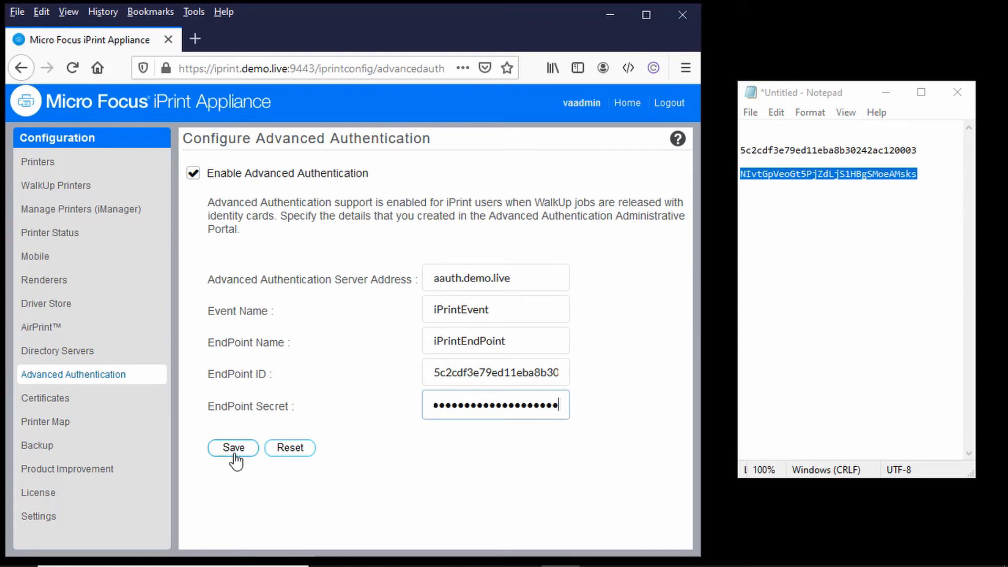
click(233, 447)
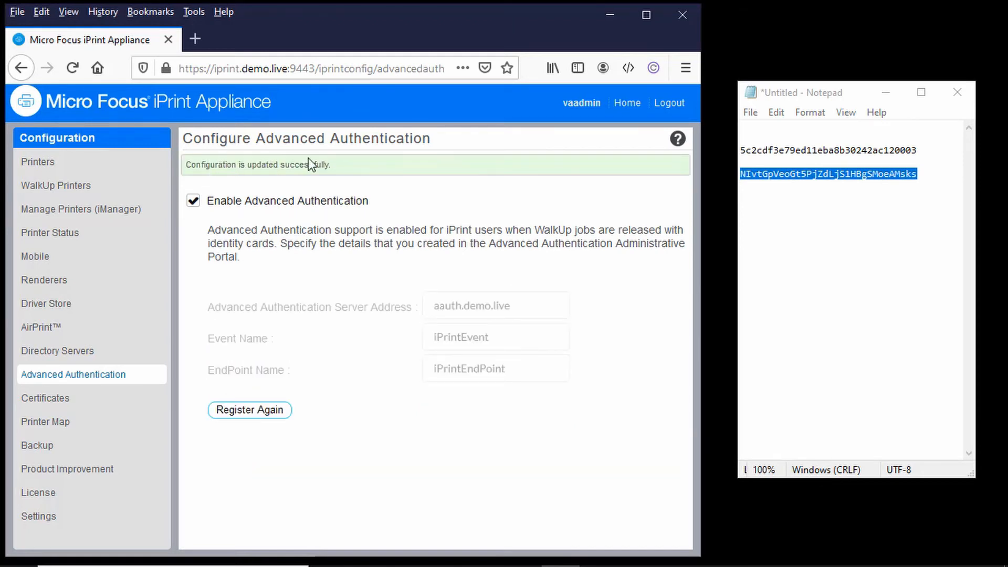
mouse_move(398, 164)
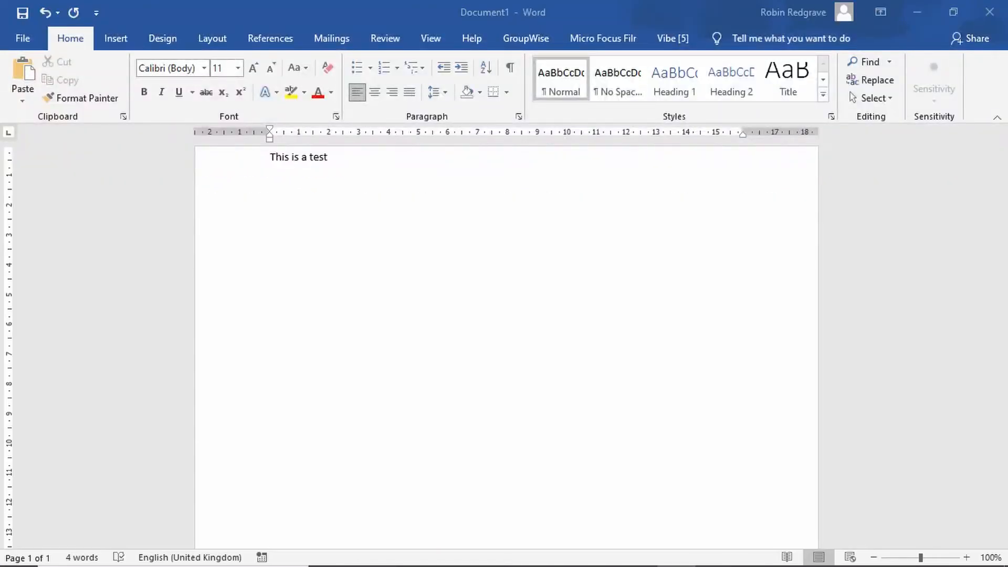
mouse_move(327, 189)
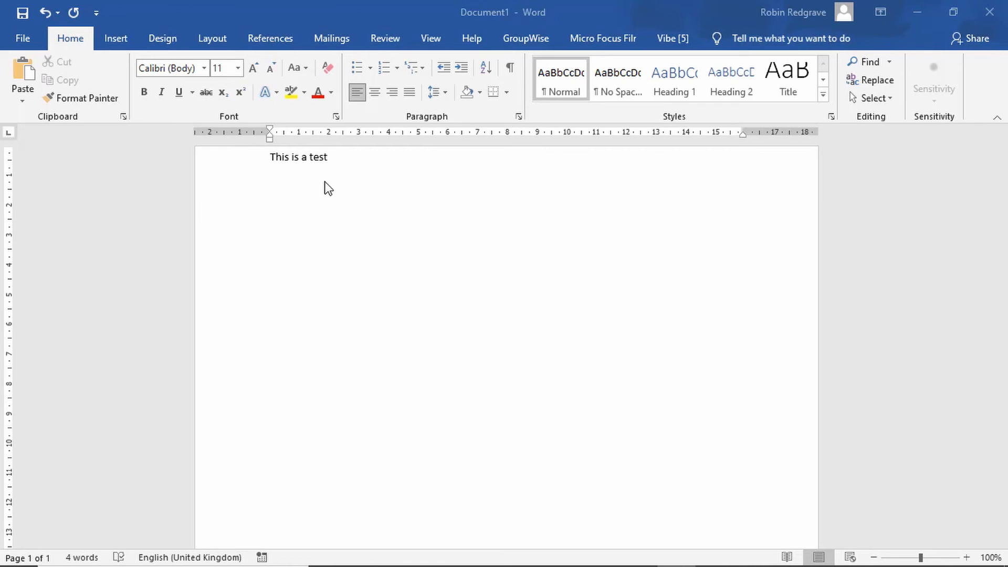
mouse_move(22, 38)
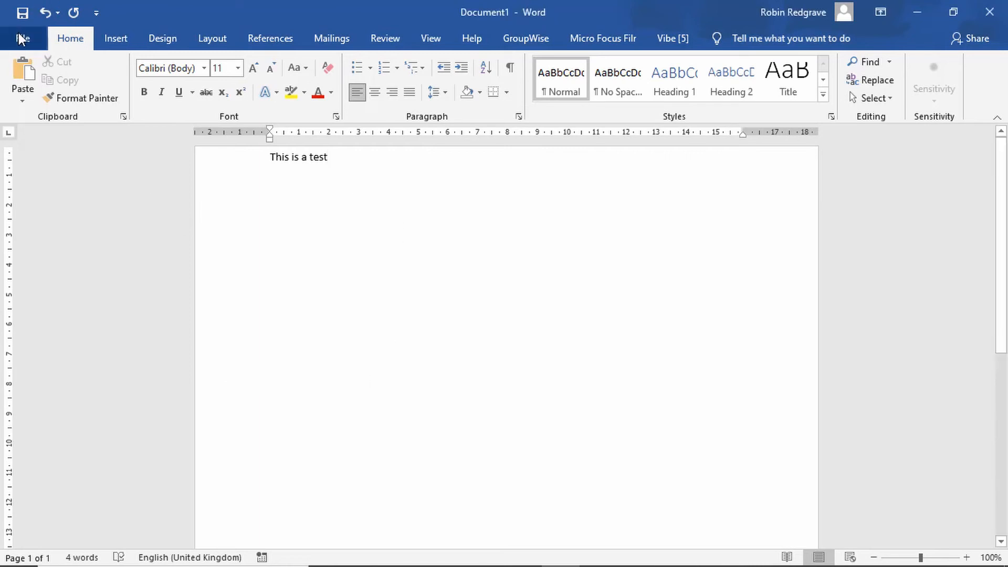
Print the Word test document to the WalkUp printer and dismiss the on-hold notification
click(21, 38)
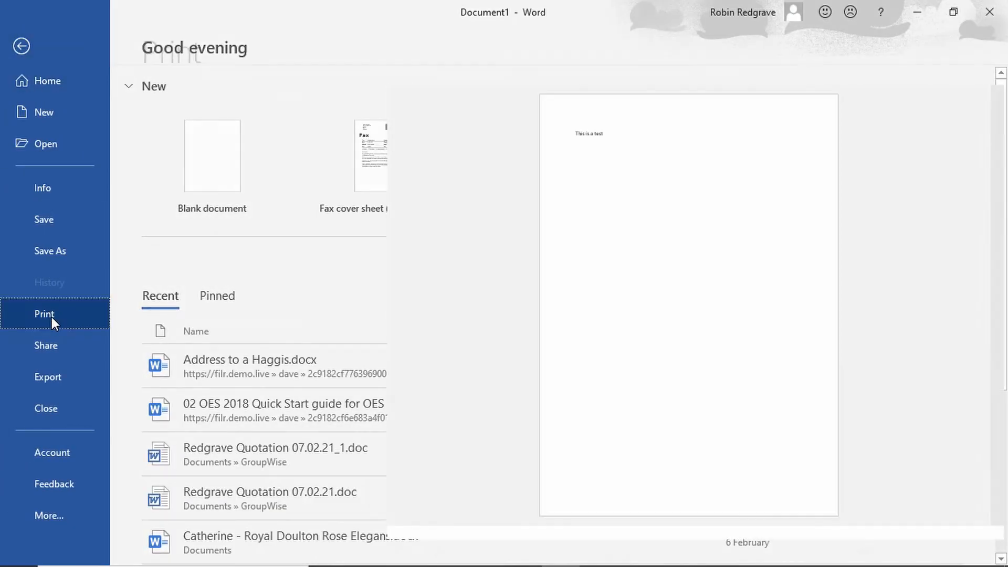
click(44, 314)
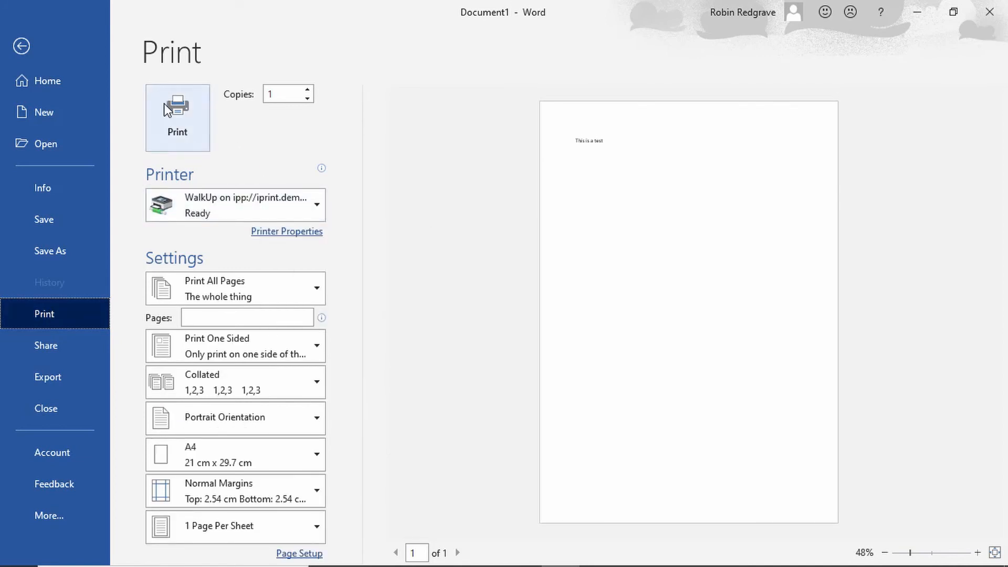
click(177, 118)
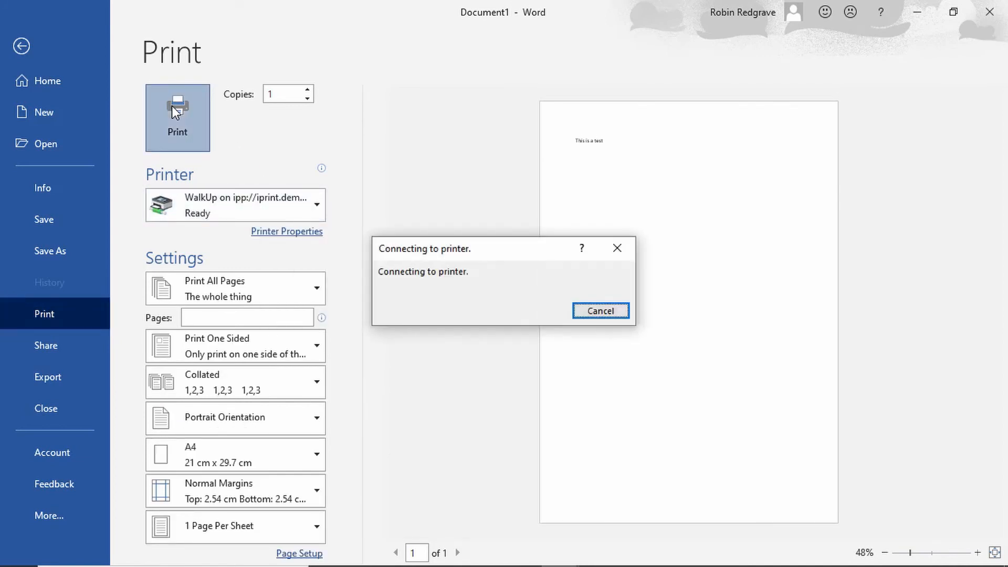
click(600, 310)
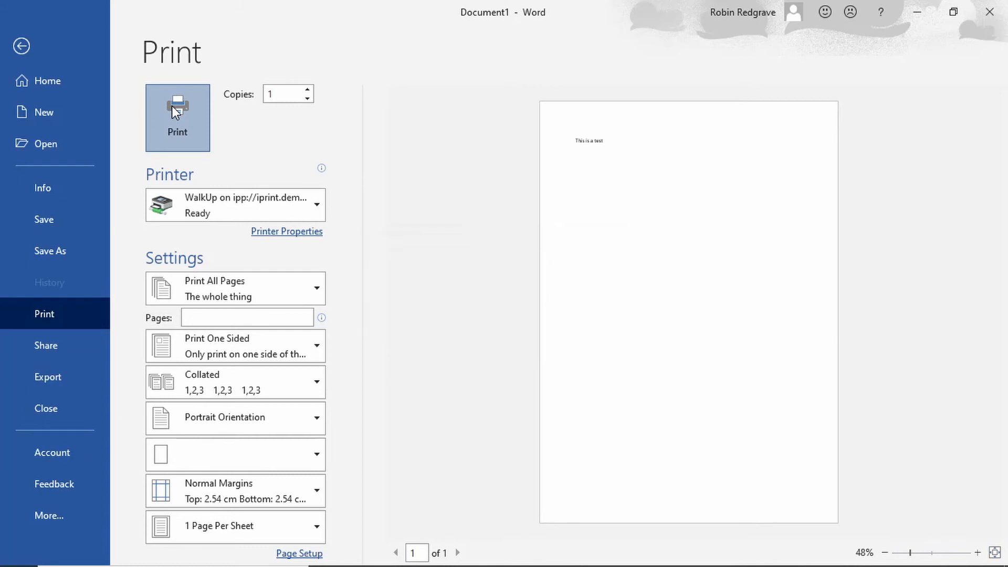
click(177, 118)
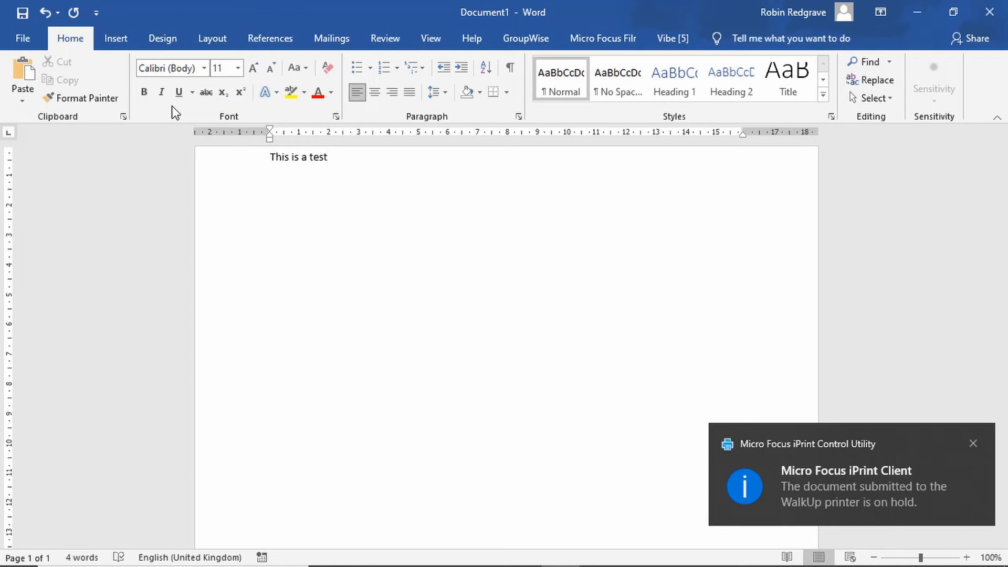
click(973, 444)
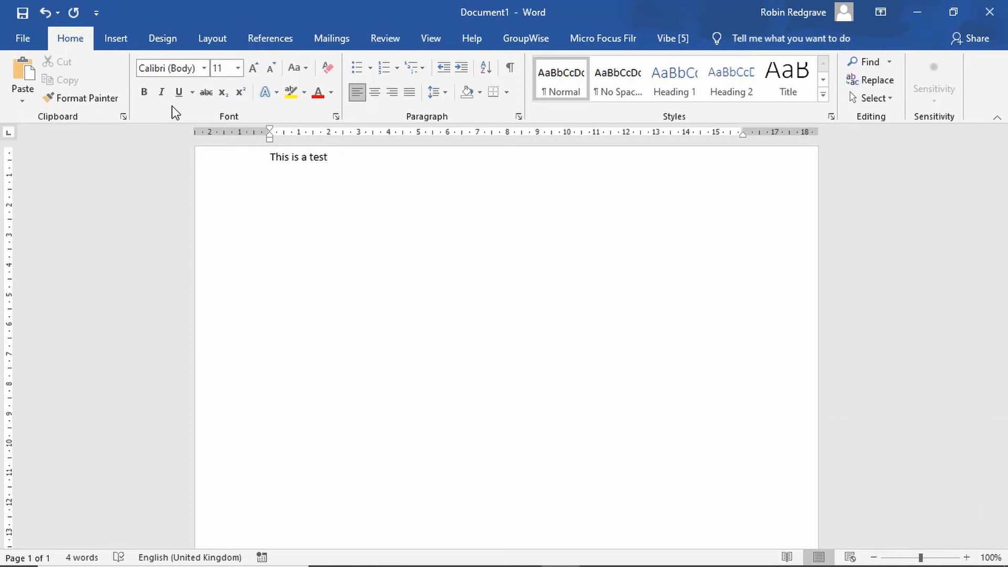
click(328, 157)
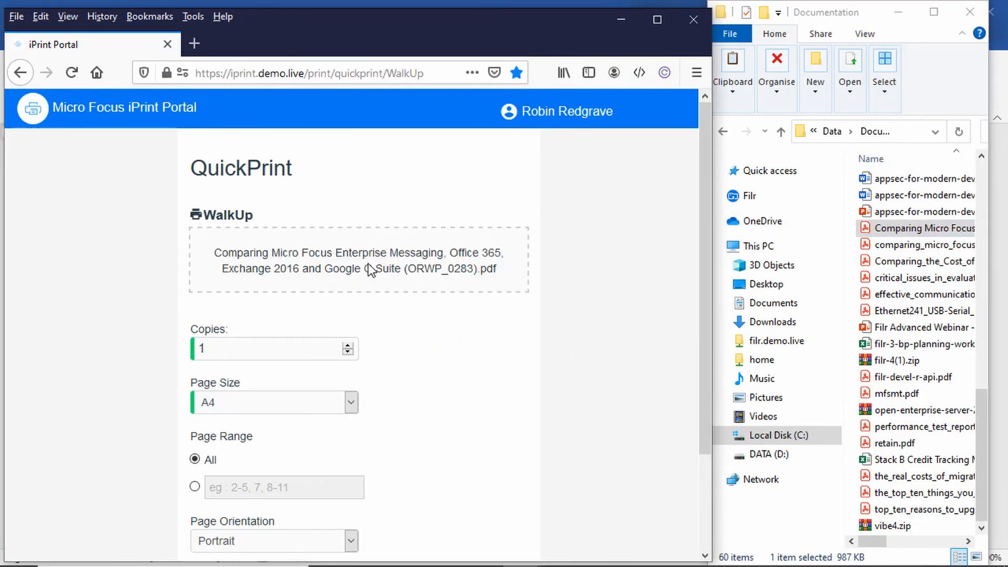
Print the comparison PDF from the QuickPrint WalkUp page
scroll(down, 3)
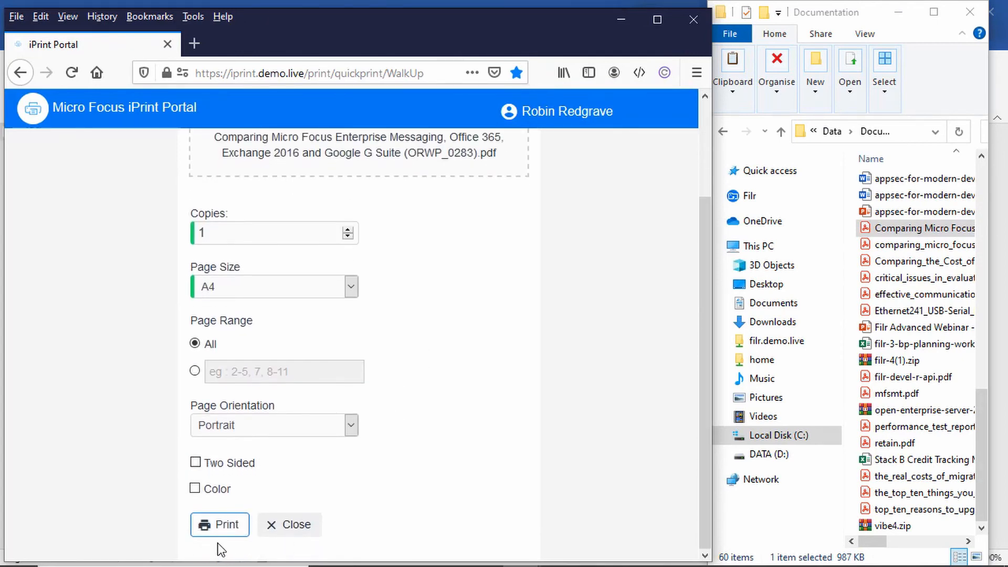
click(219, 524)
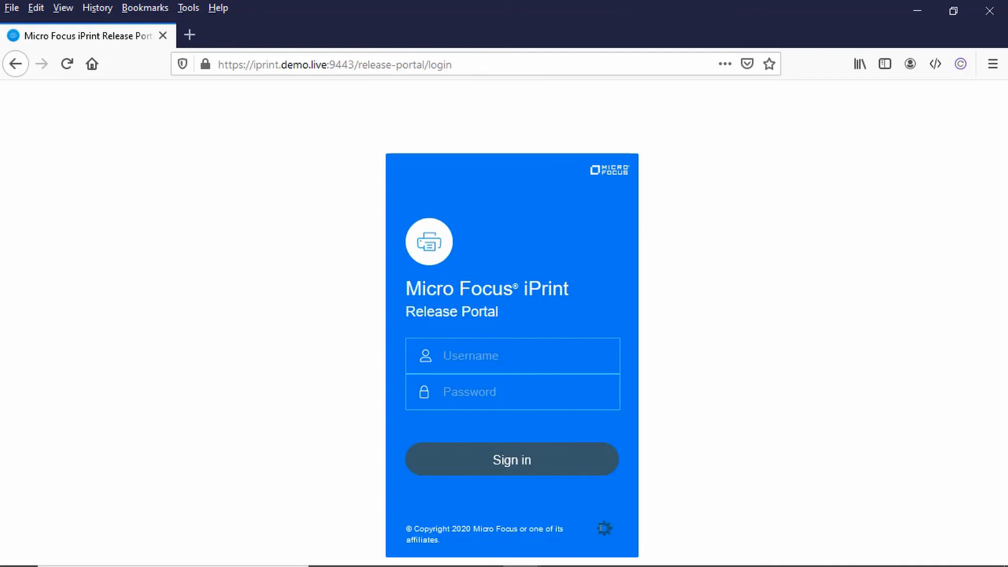
Sign in to the iPrint Release Portal as user rave
click(512, 355)
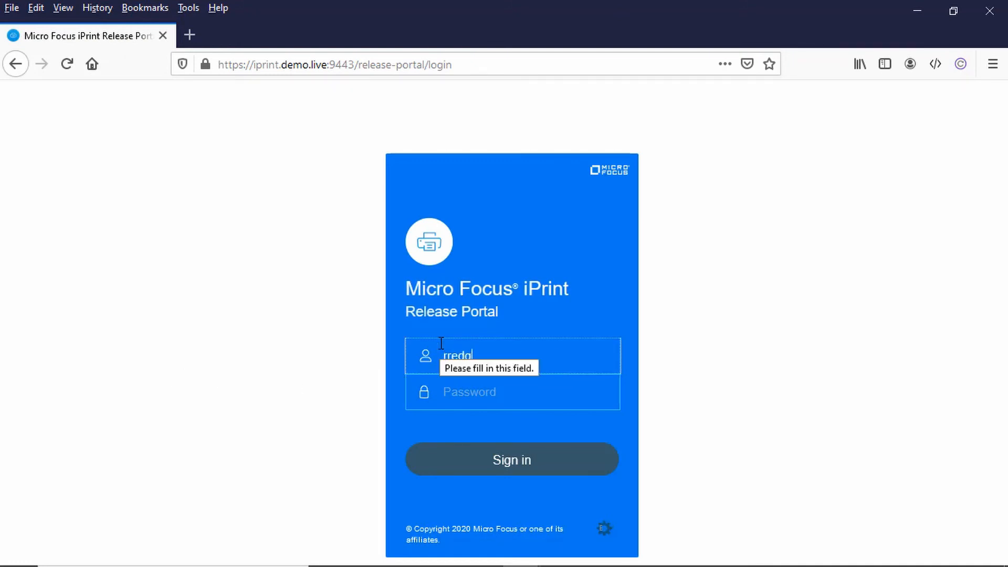
text(rave)
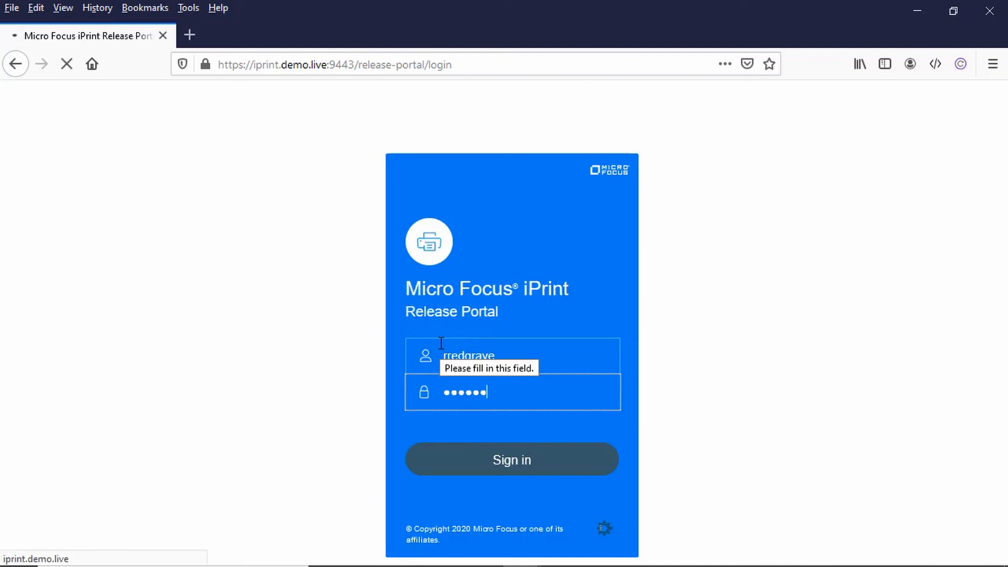
click(511, 459)
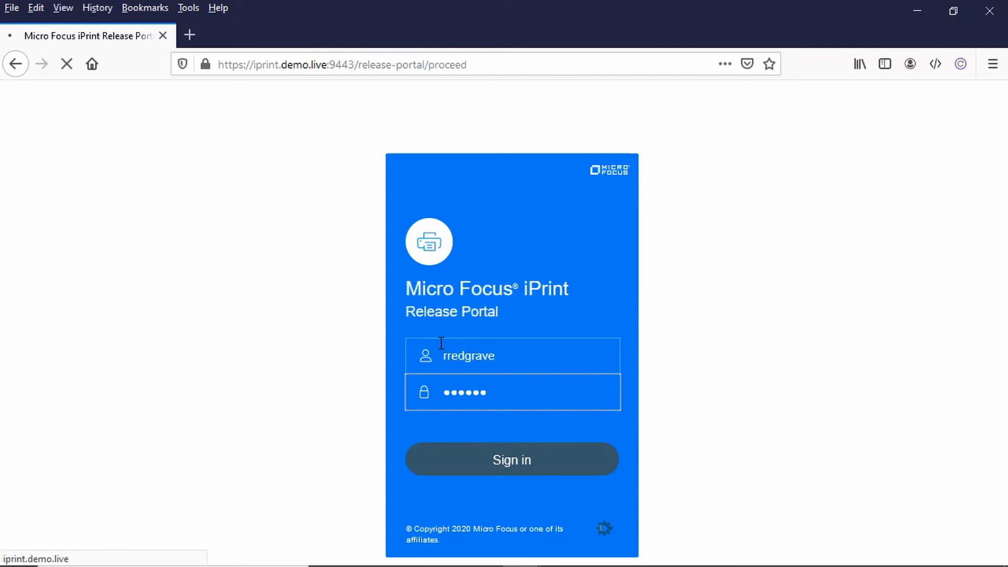
click(510, 458)
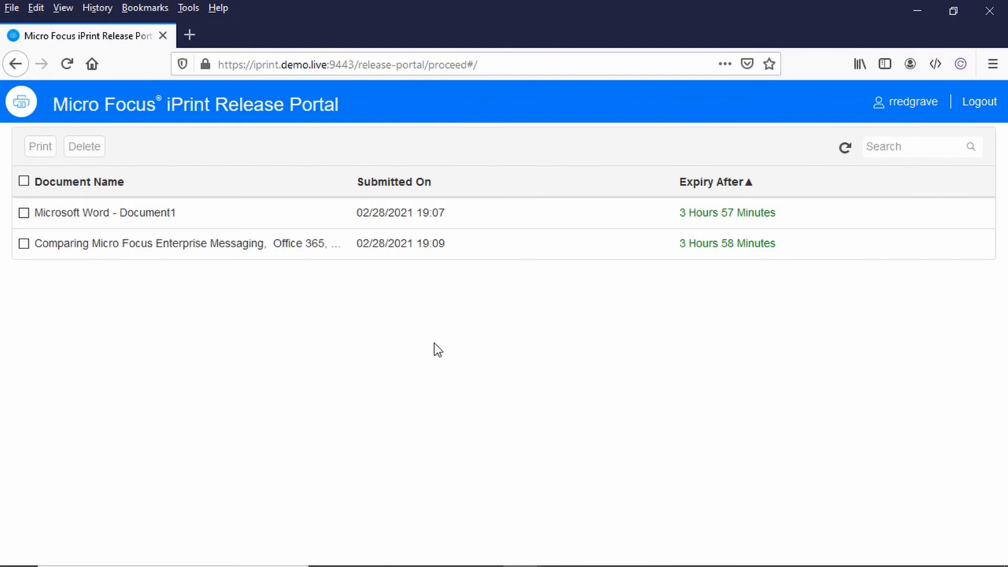
mouse_move(735, 152)
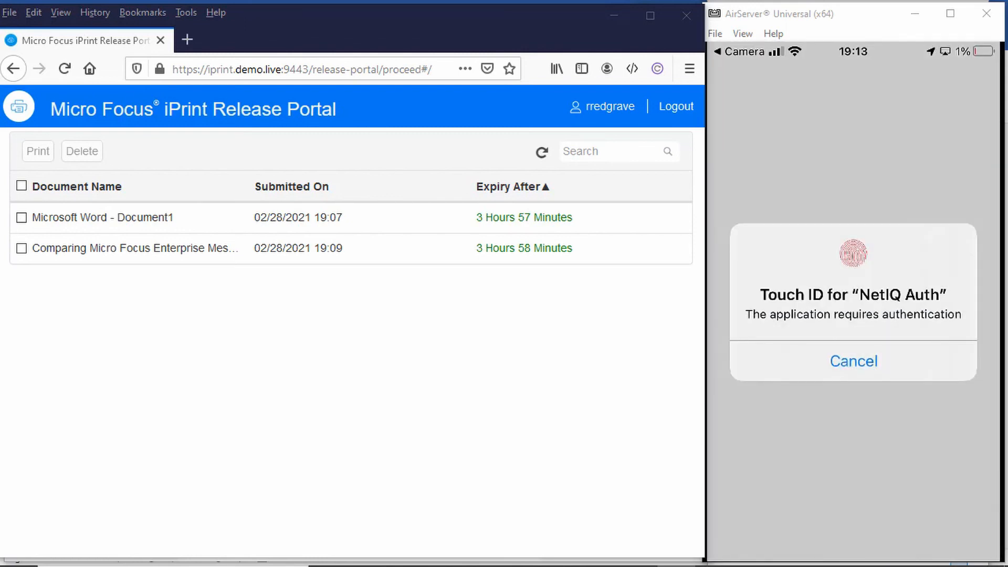
Accept the iPrintEvent authentication request on the phone mirrored in AirServer
click(853, 361)
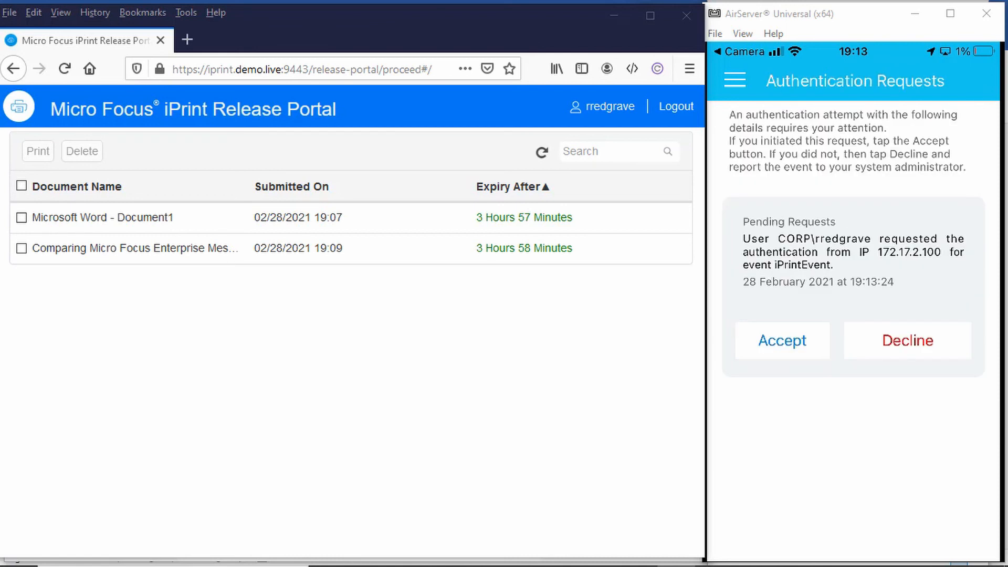
click(781, 340)
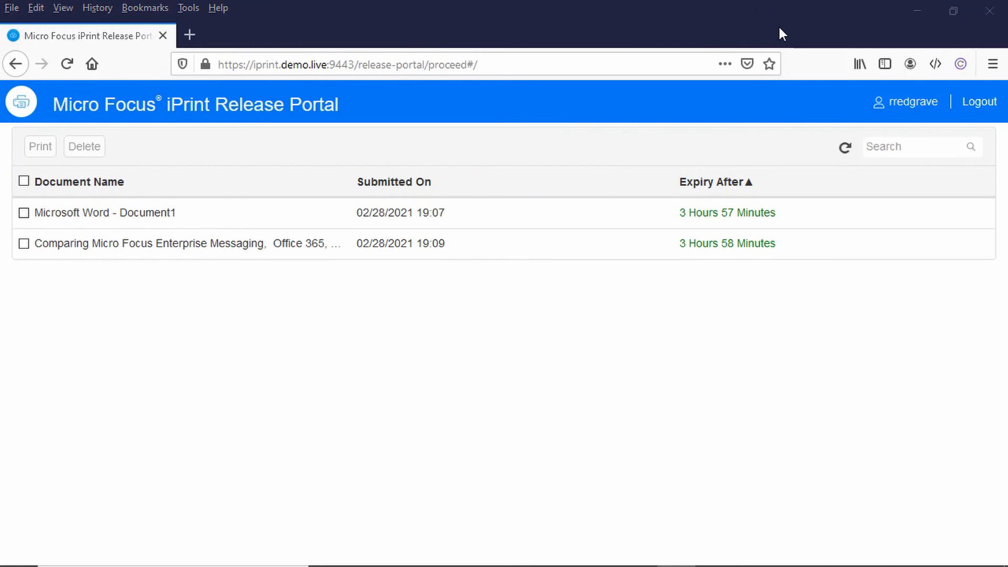
Refresh the Release Portal job list to confirm both held jobs are gone
click(845, 147)
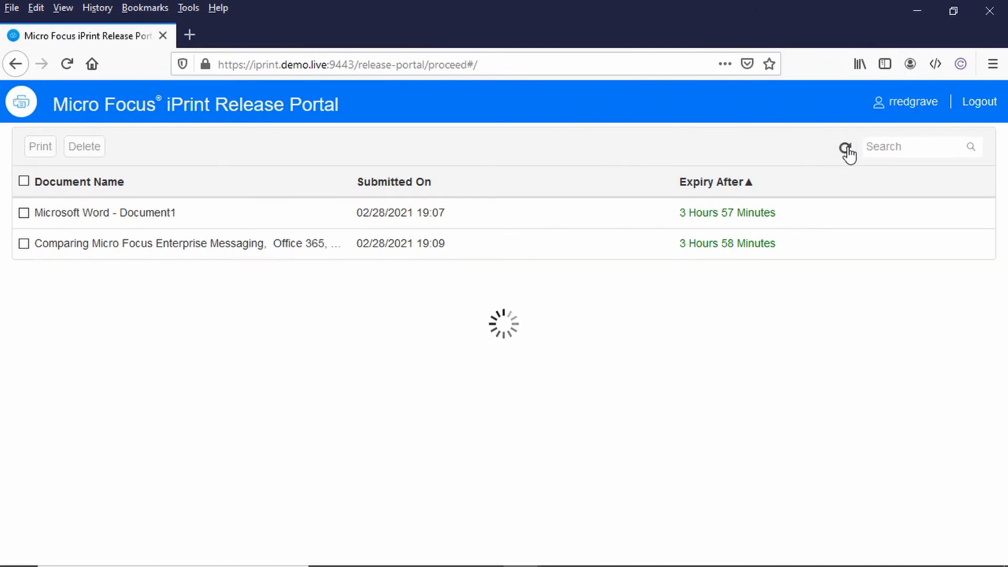
click(847, 146)
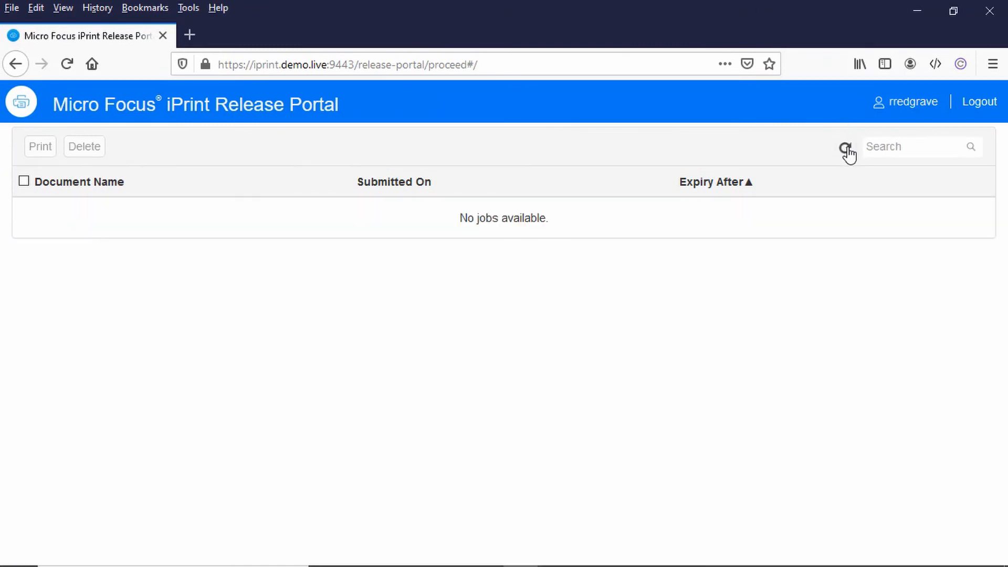